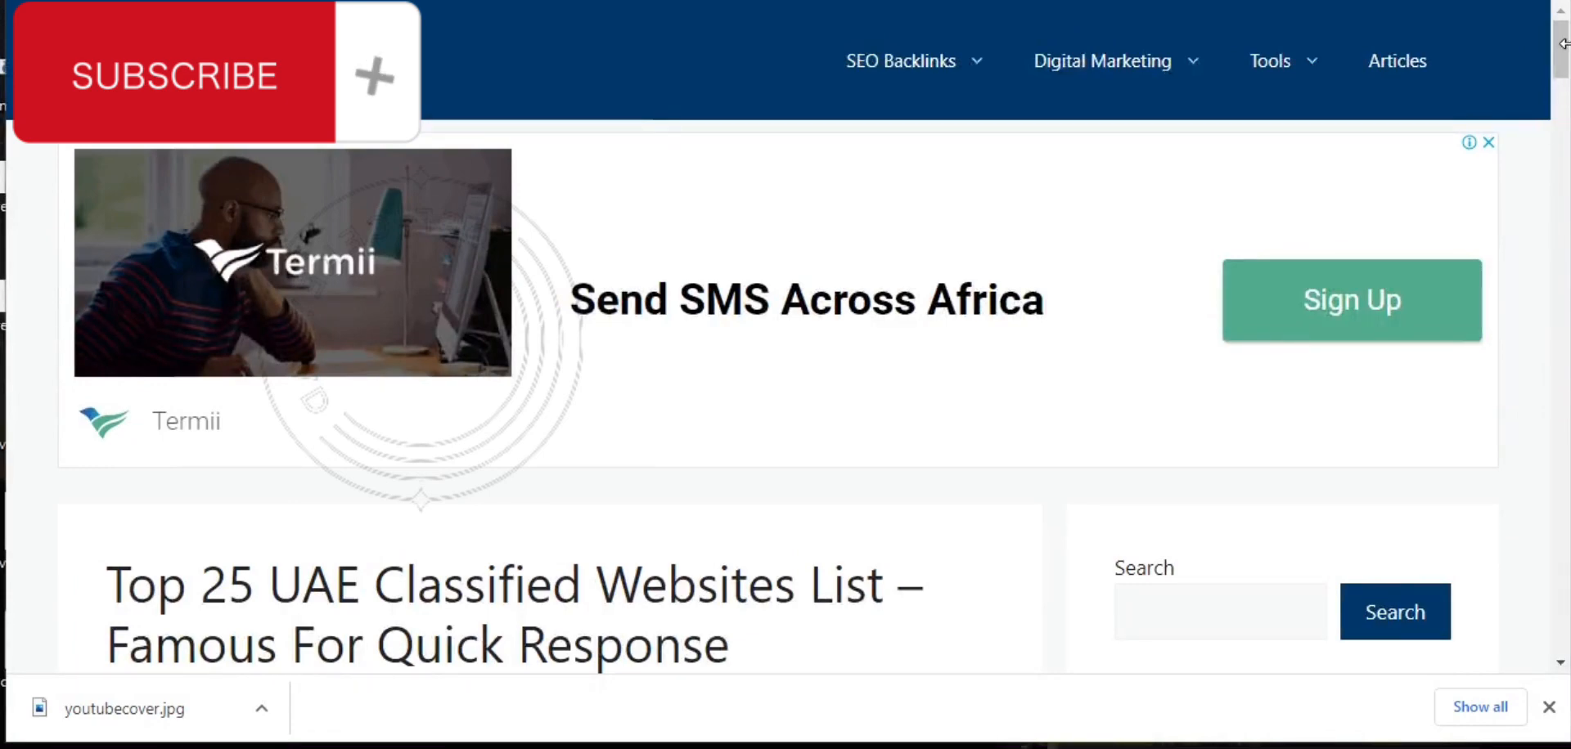
Scroll the blog post down to the General UAE Classified Sites List table.
scroll(down, 3)
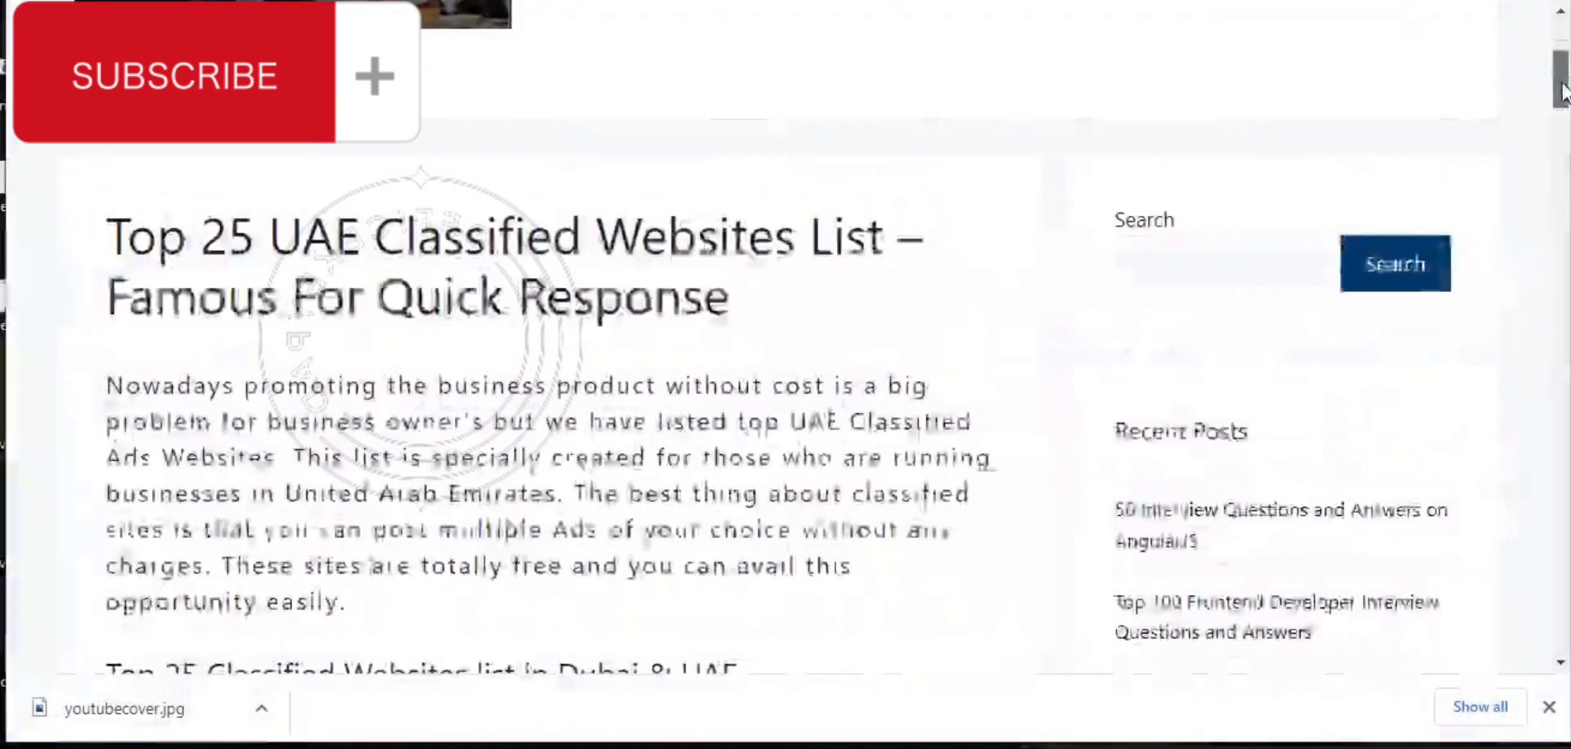
scroll(down, 3)
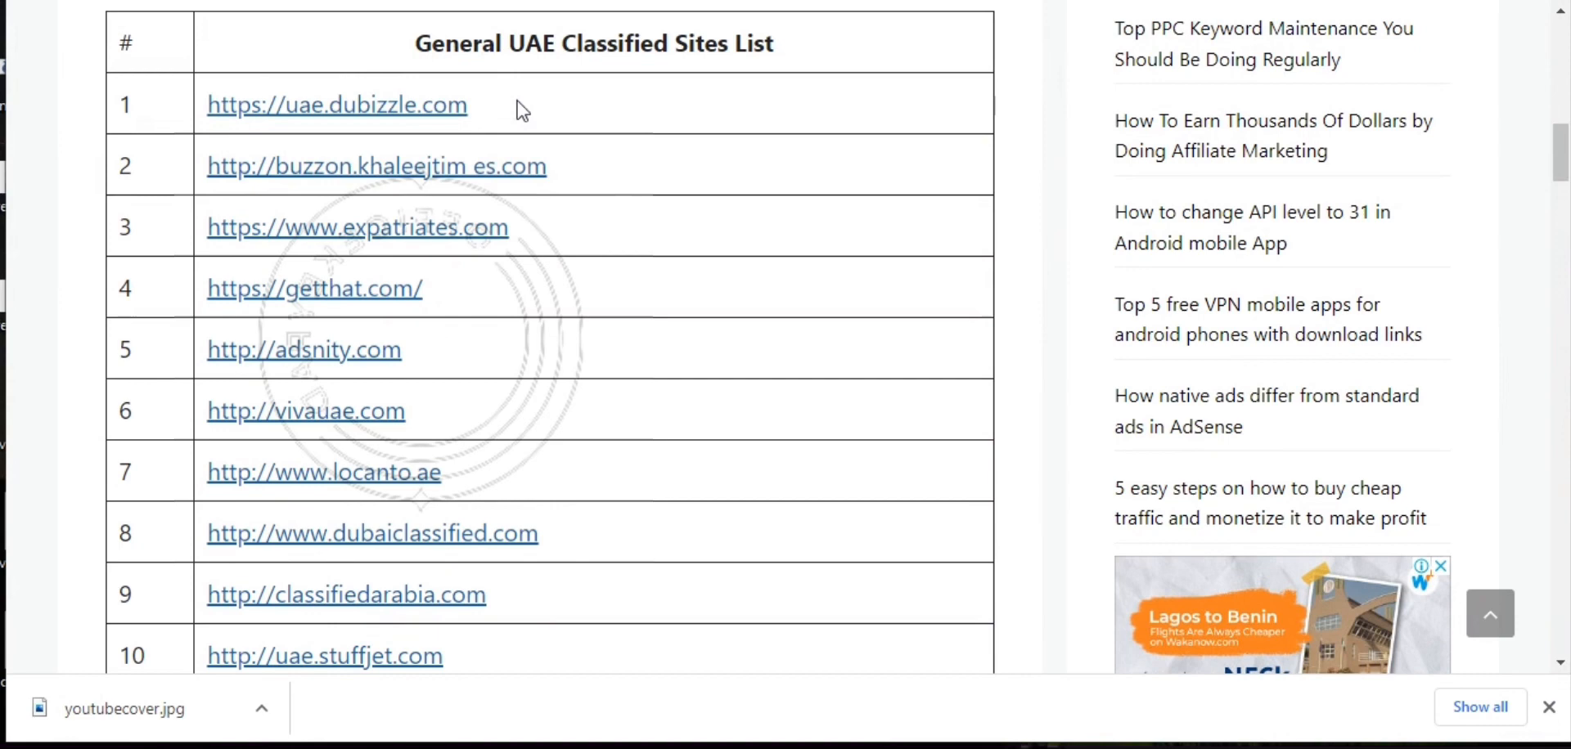
mouse_move(396, 115)
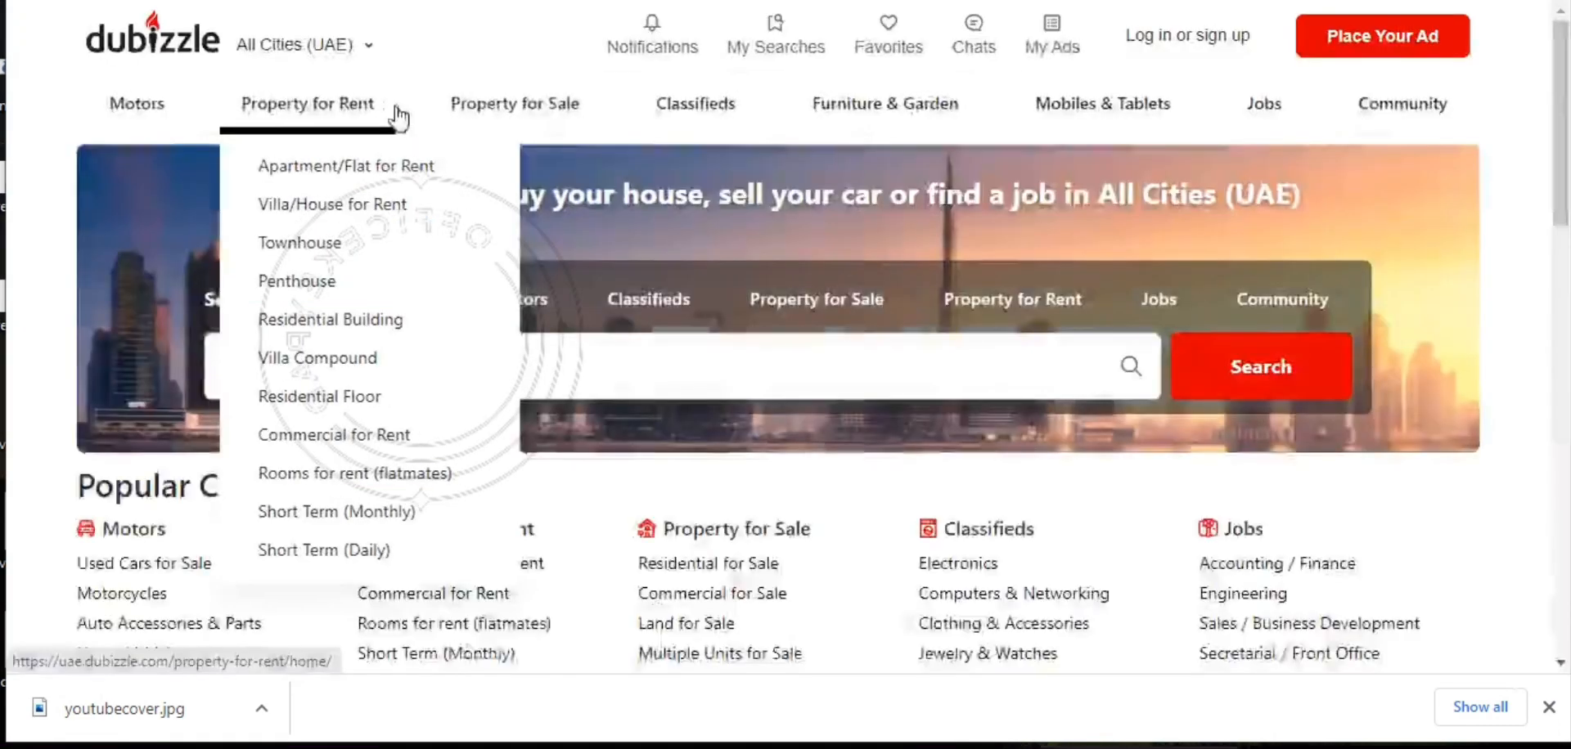
mouse_move(1301, 141)
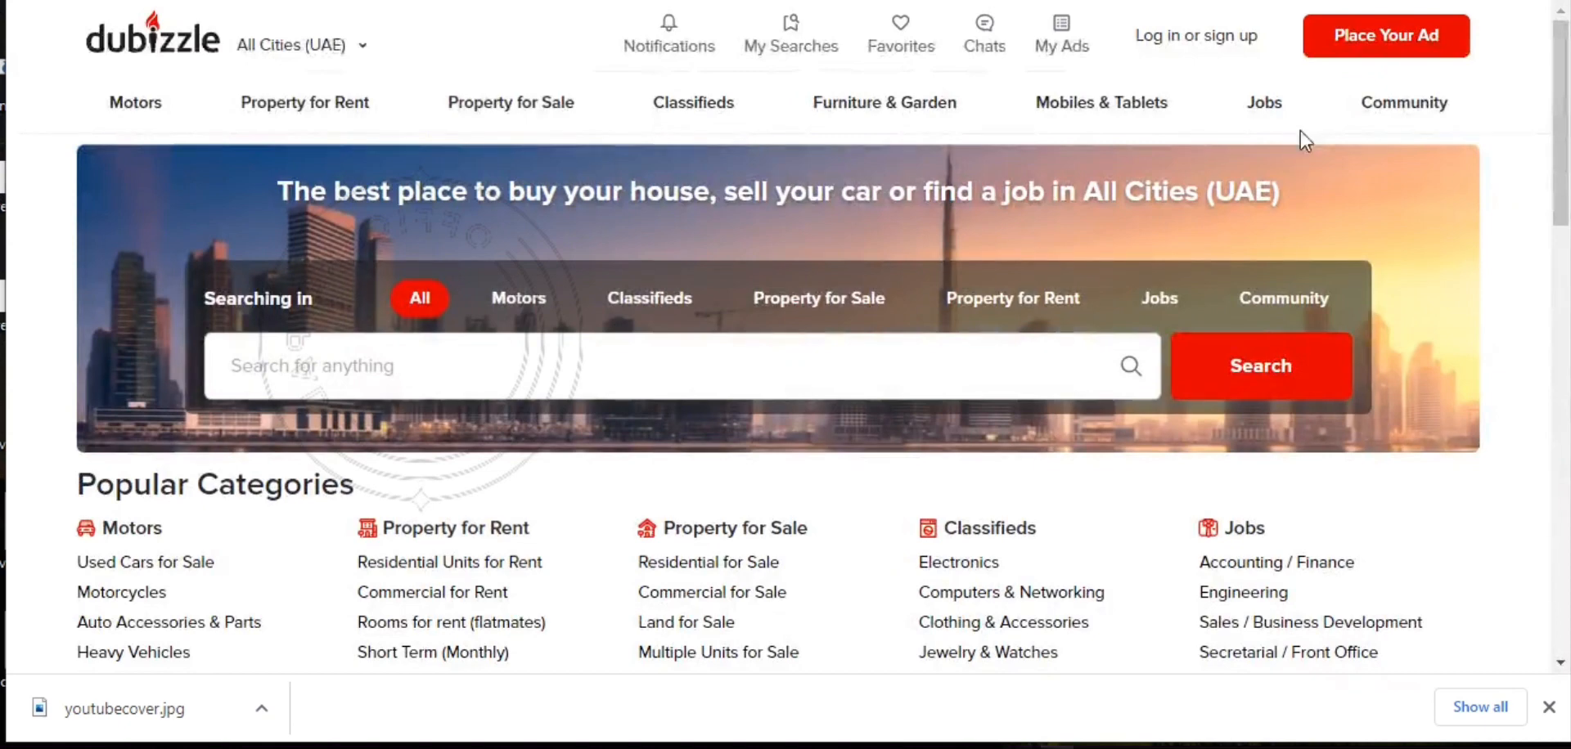
mouse_move(1561, 100)
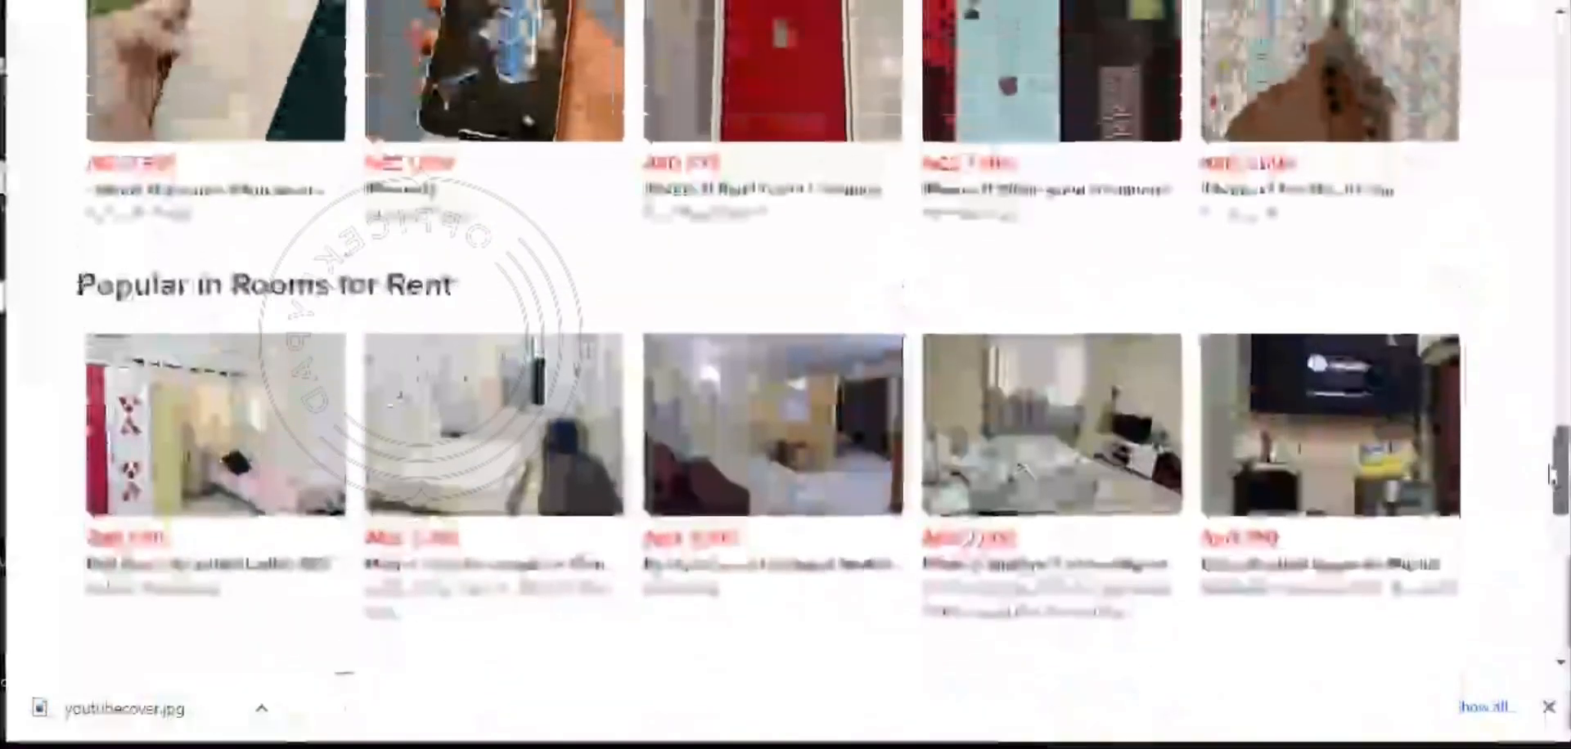
Scroll through dubizzle's popular phone, room, car and furniture listings, then back to the top.
scroll(up, 3)
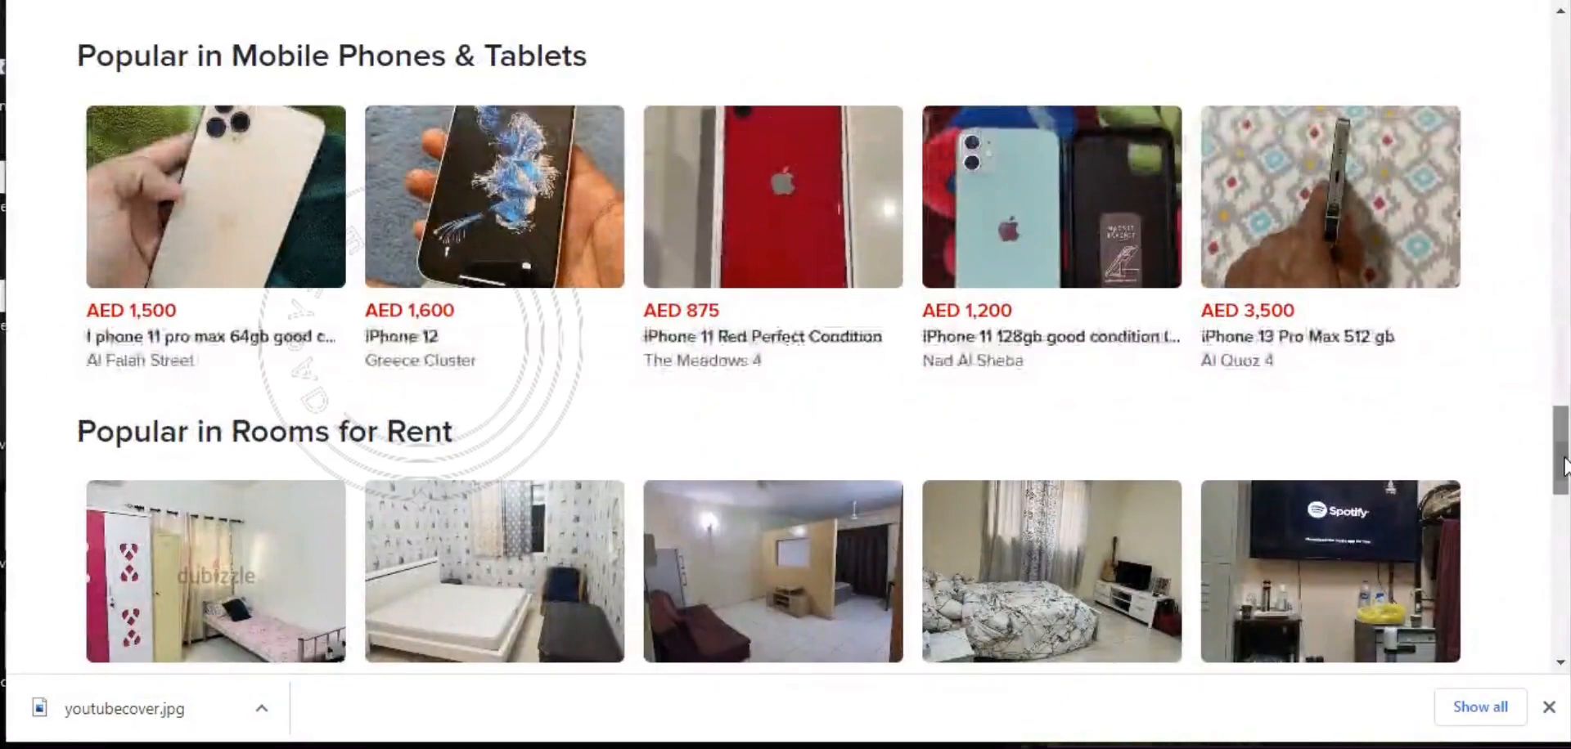
scroll(down, 3)
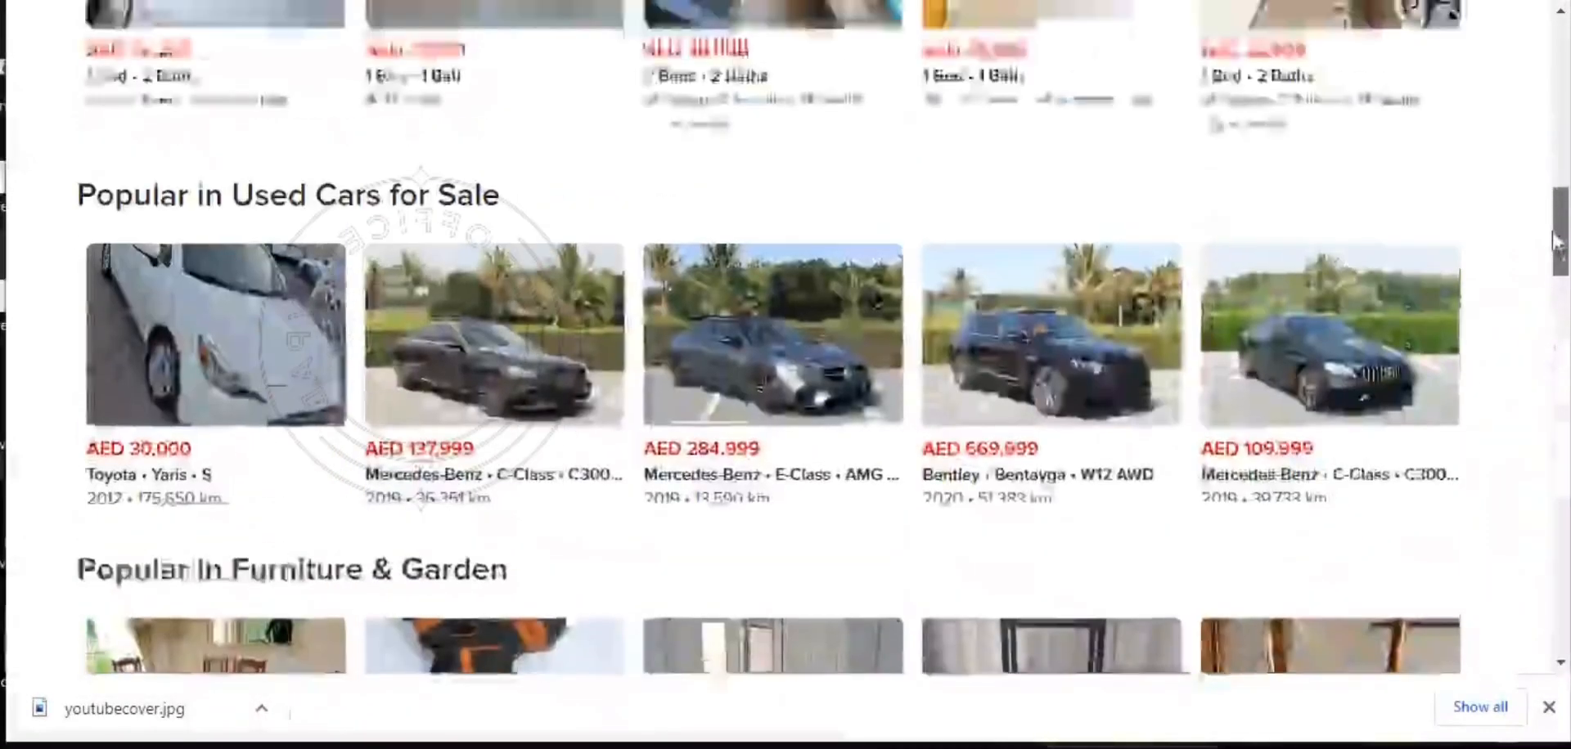
scroll(down, 3)
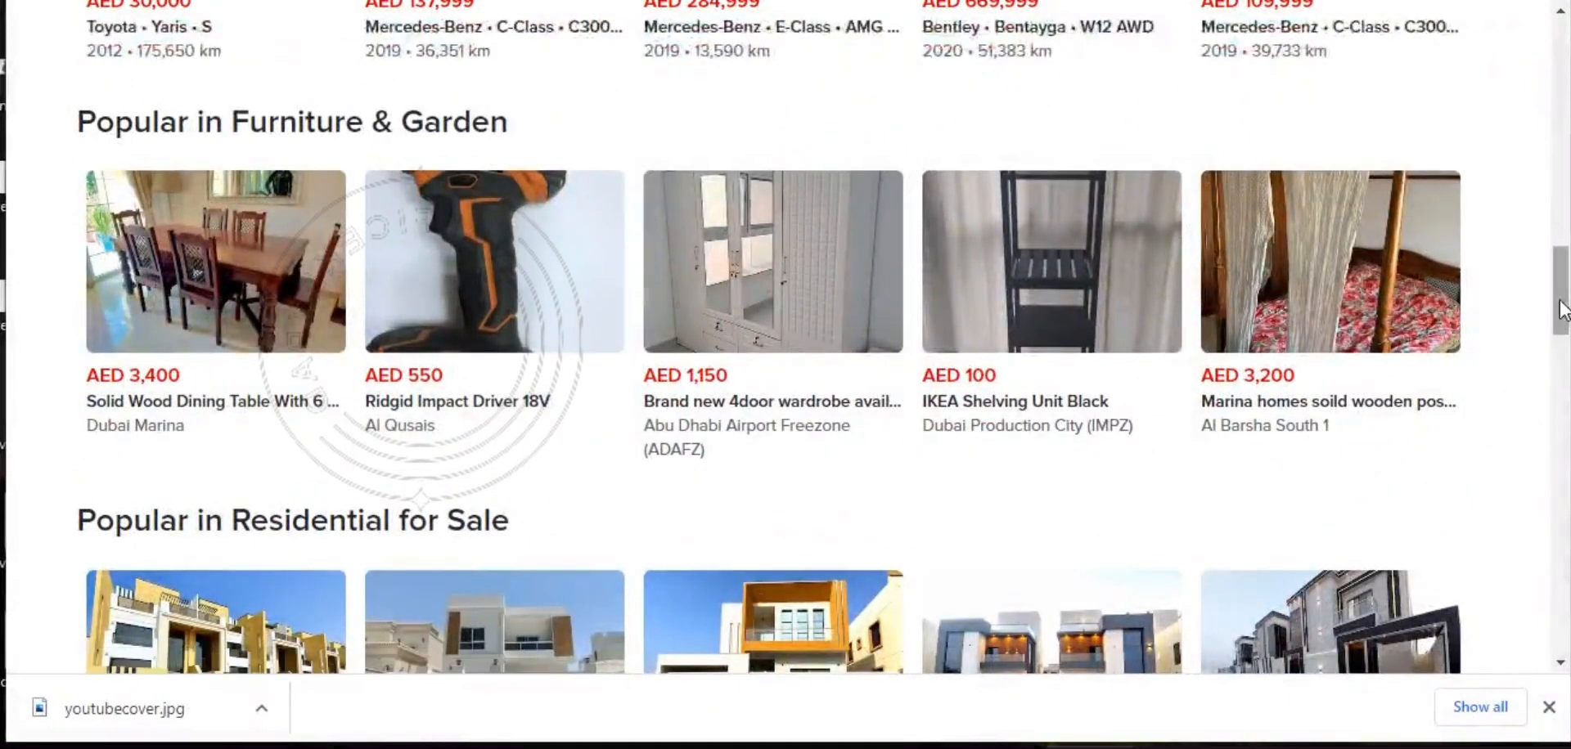
scroll(up, 3)
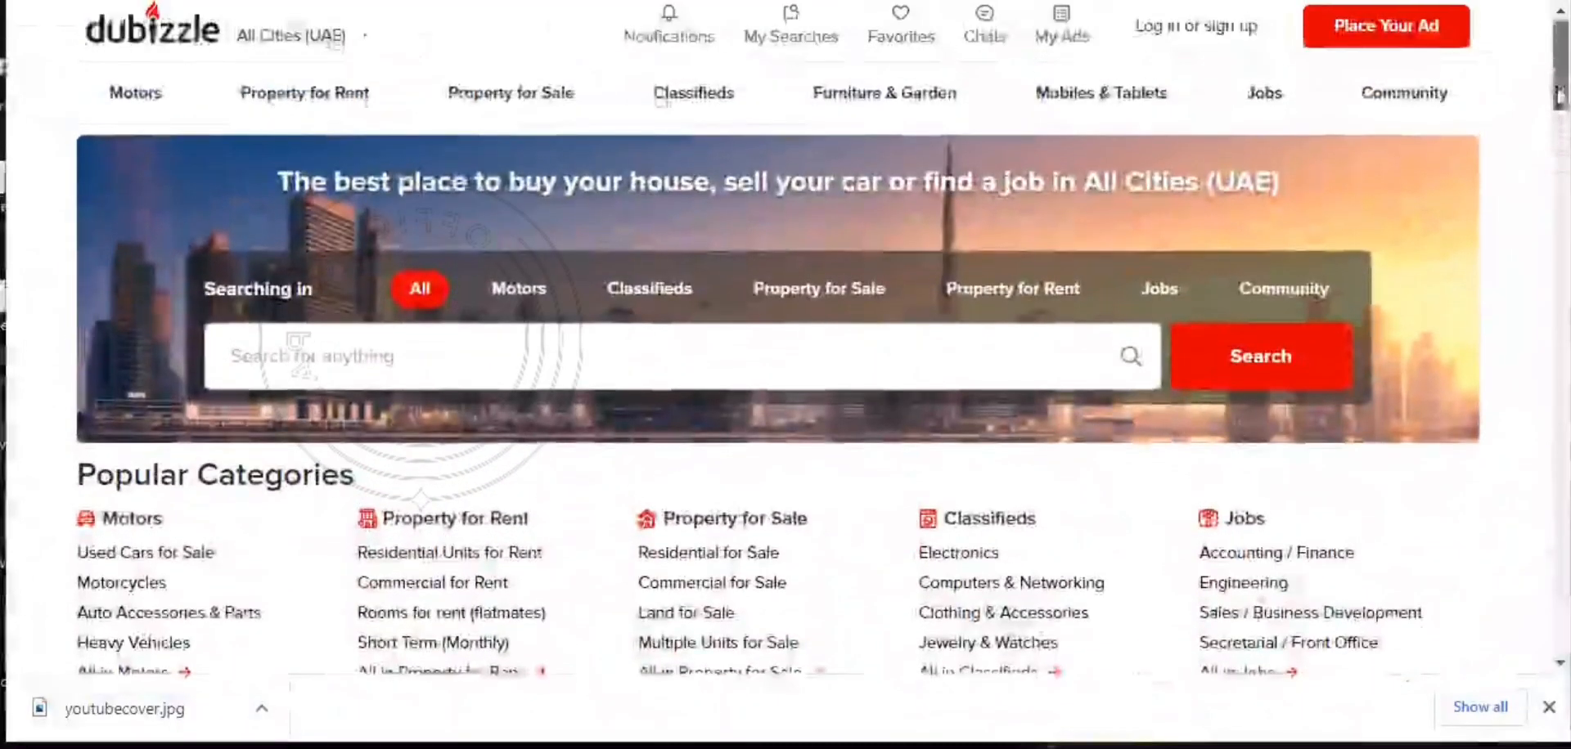
mouse_move(885, 102)
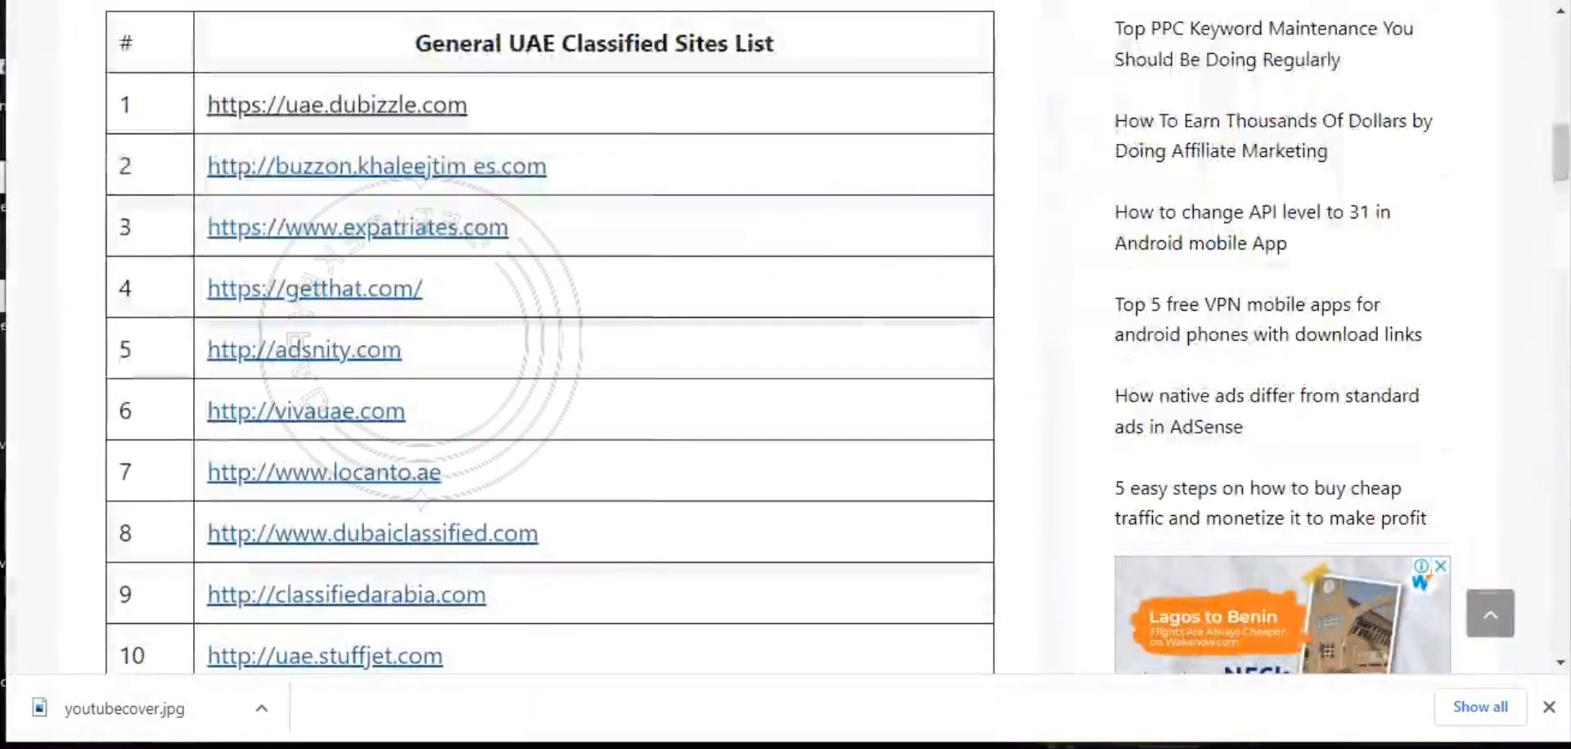
mouse_move(345, 181)
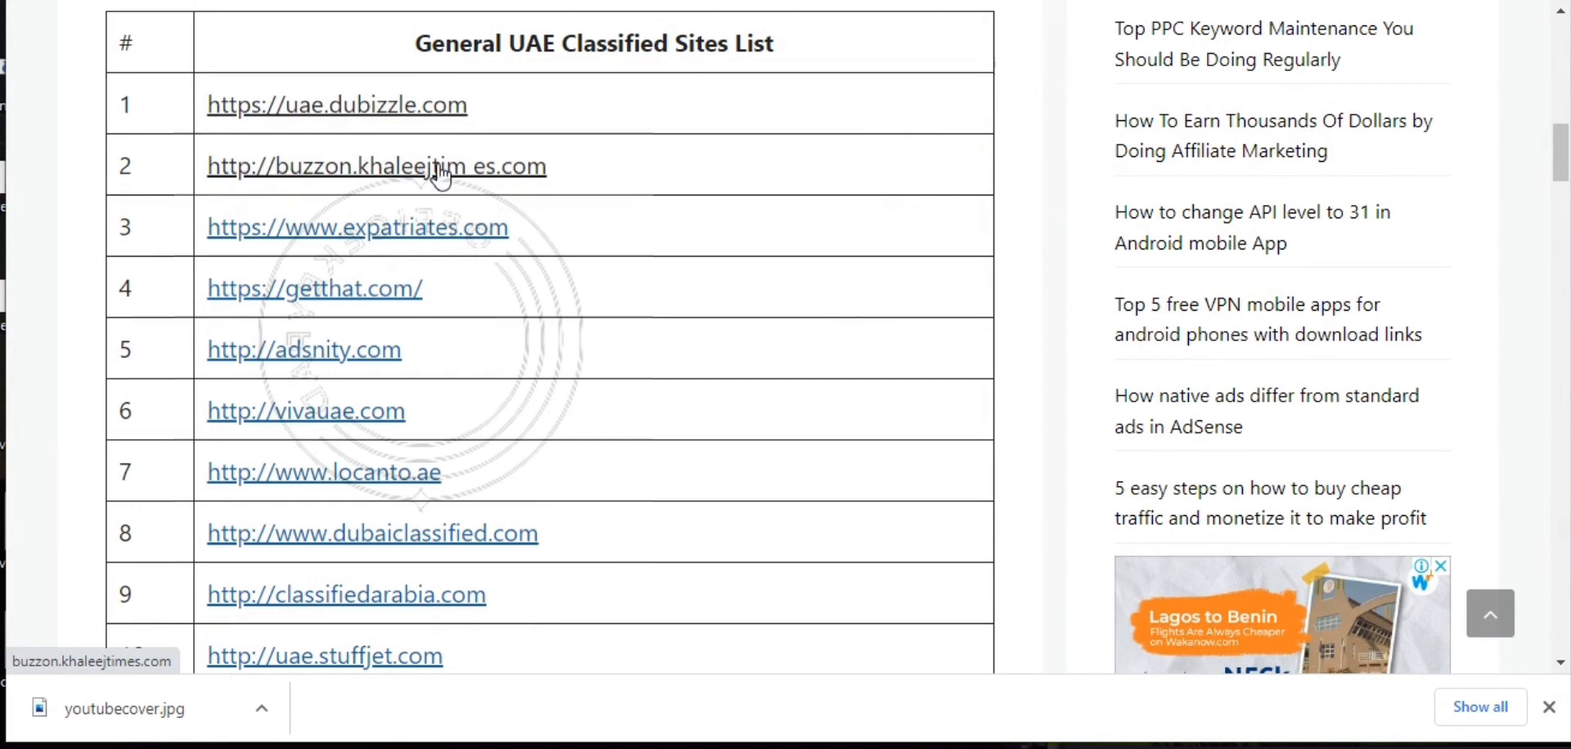
mouse_move(565, 174)
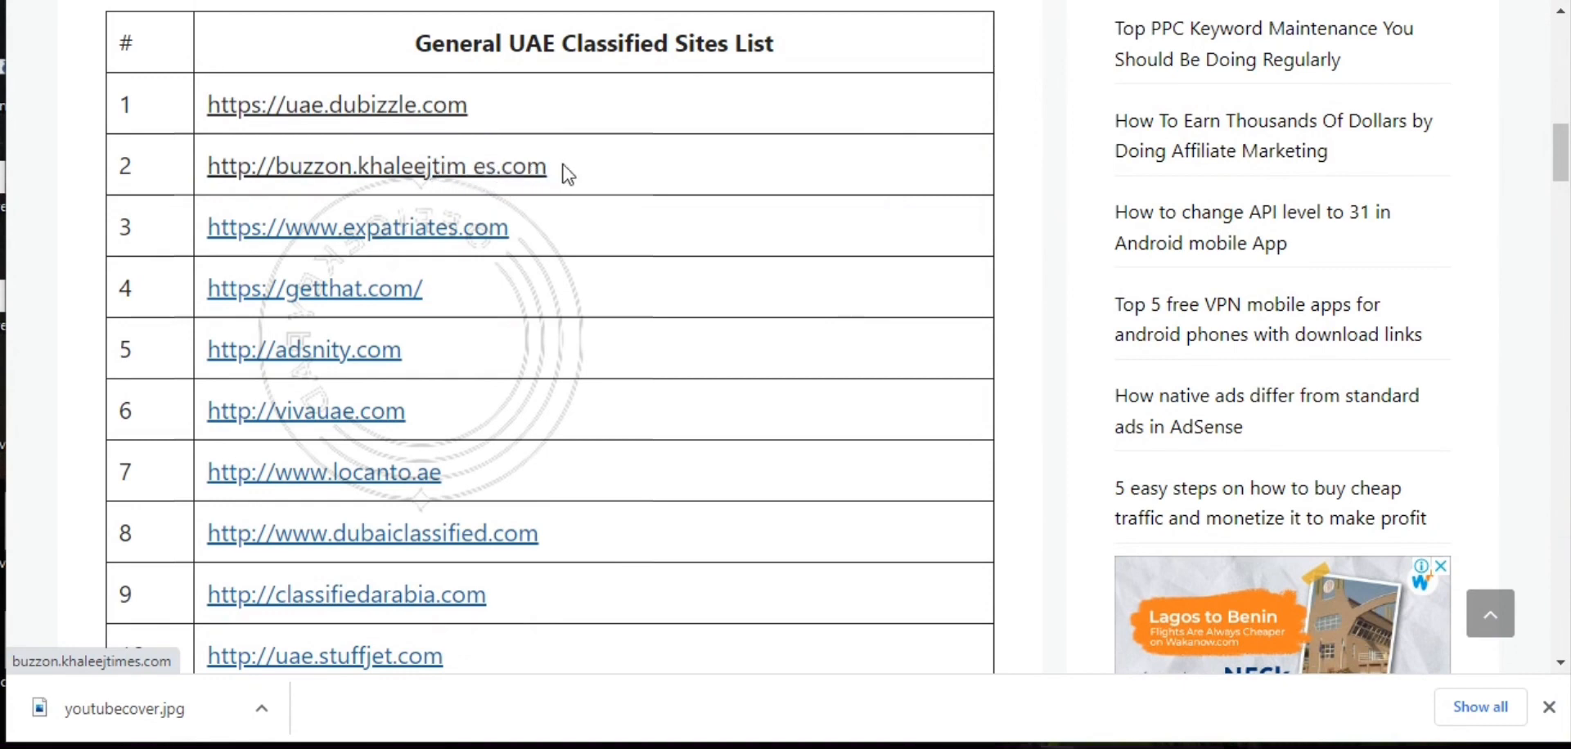
mouse_move(382, 248)
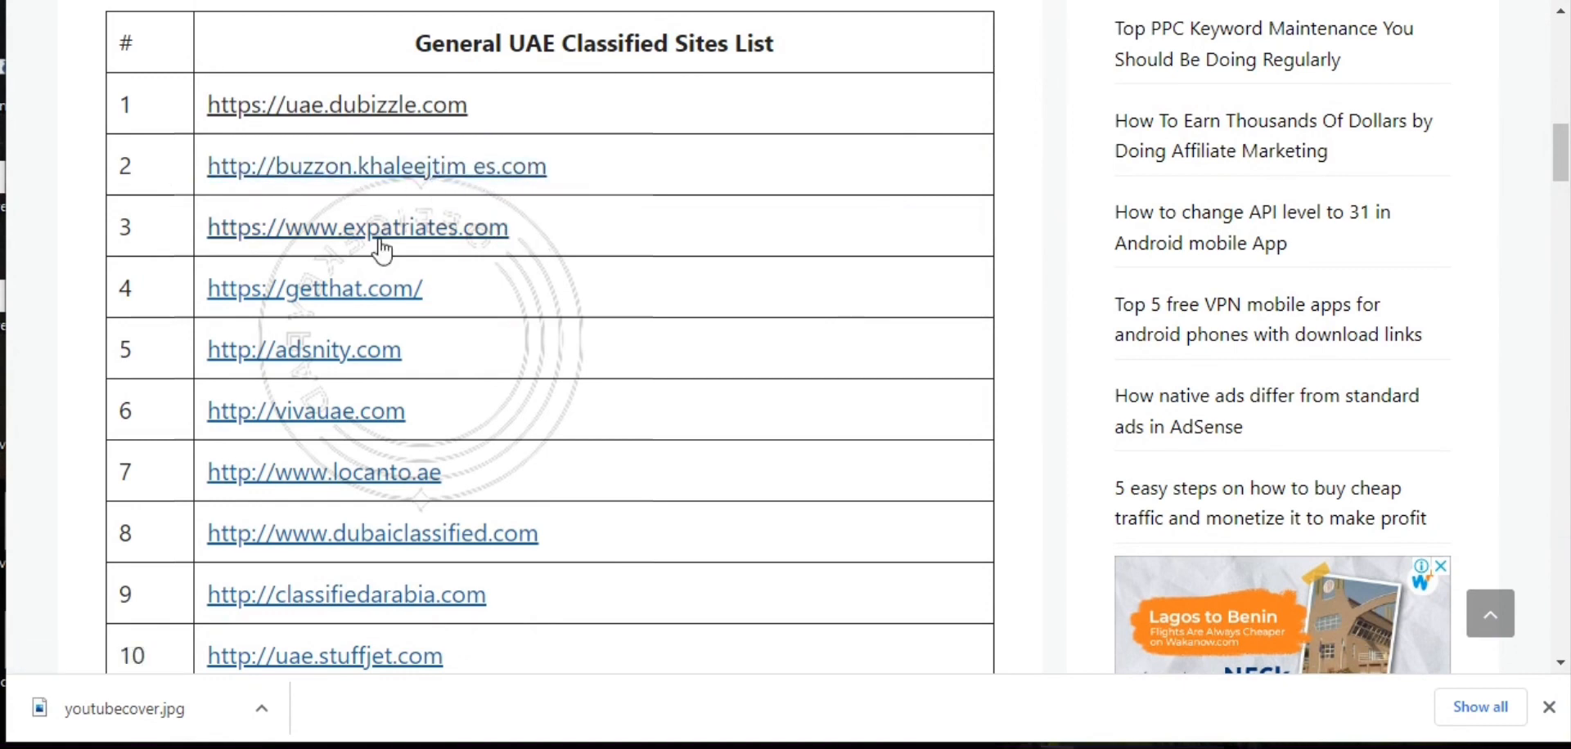
mouse_move(400, 250)
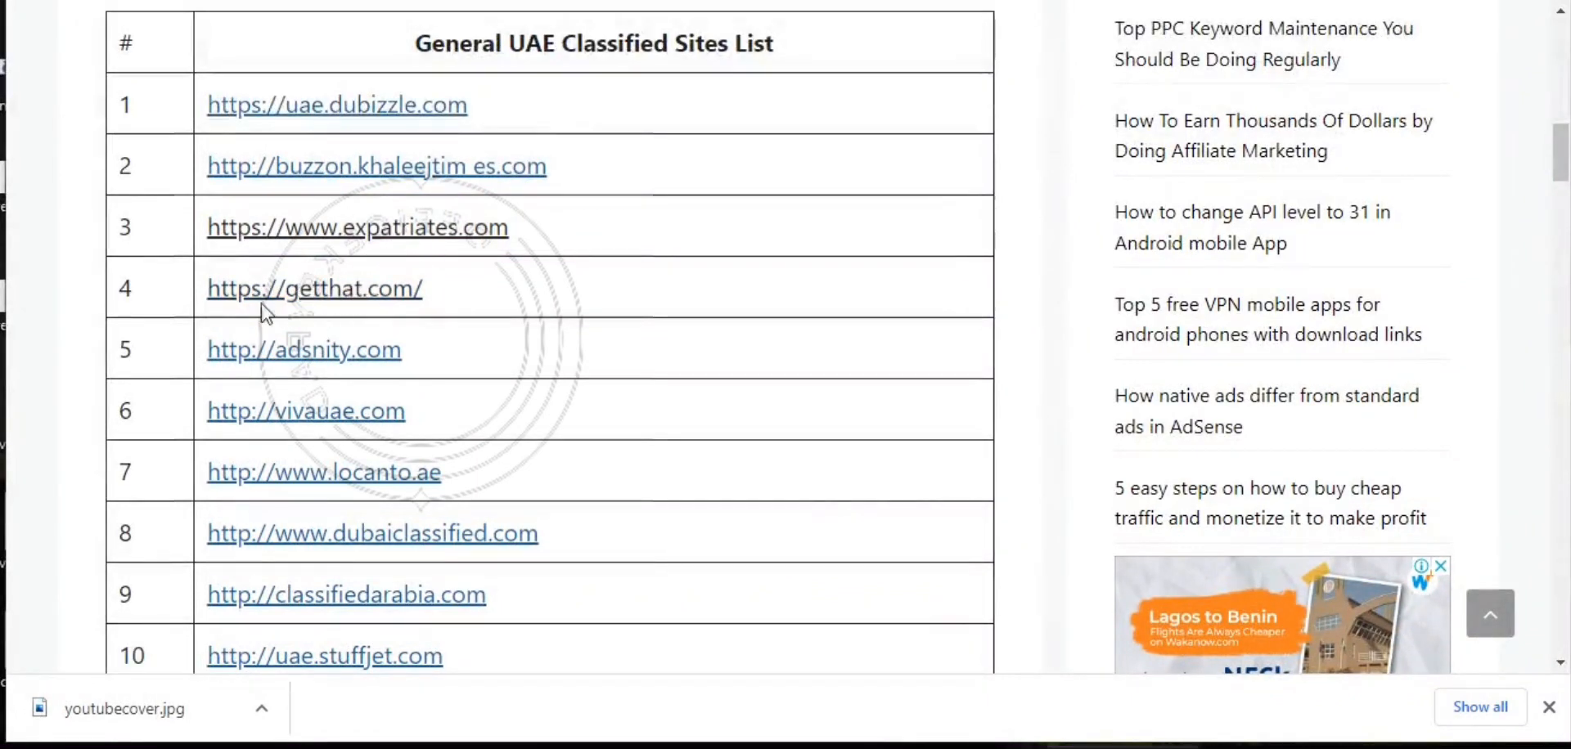
mouse_move(300, 380)
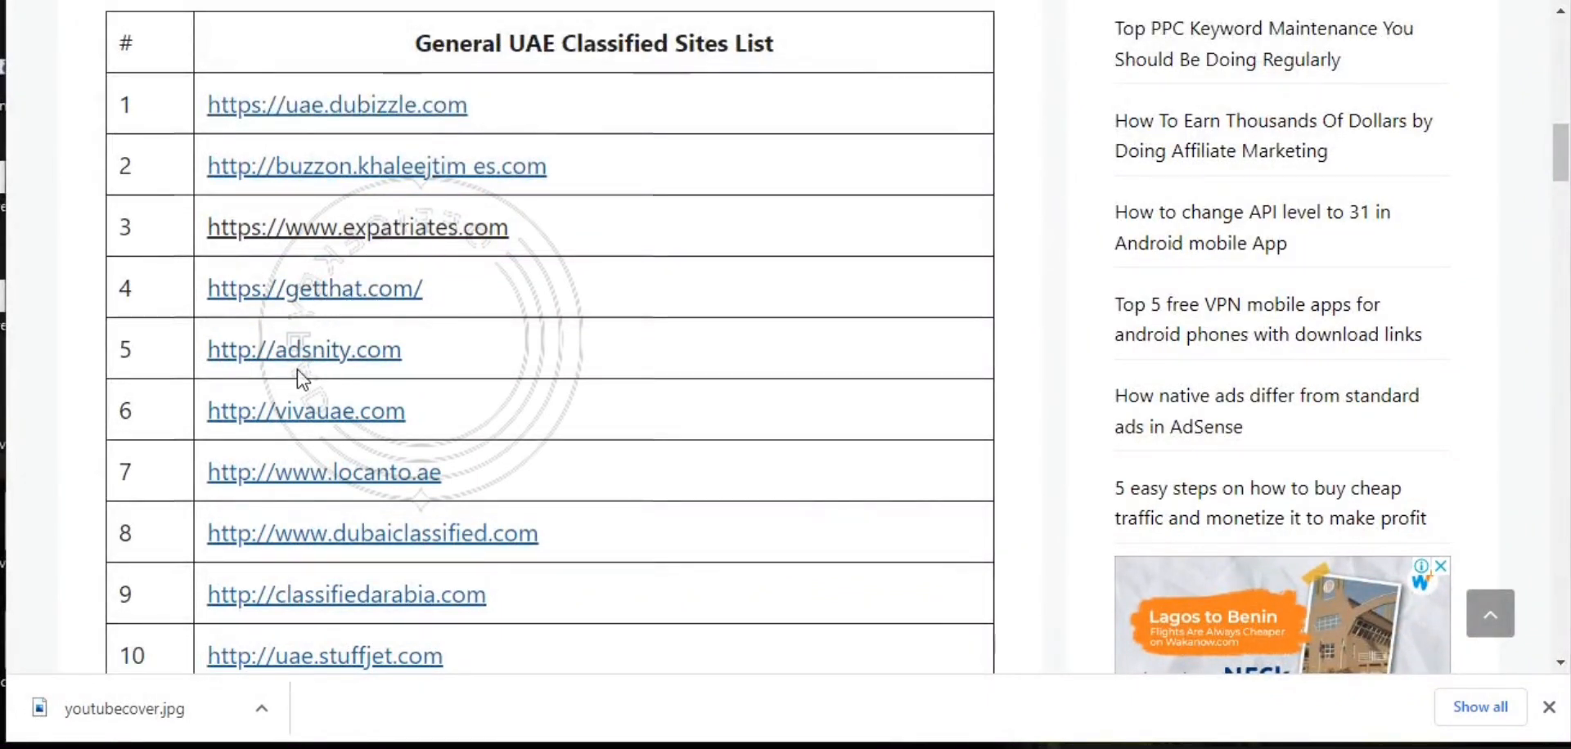
mouse_move(424, 370)
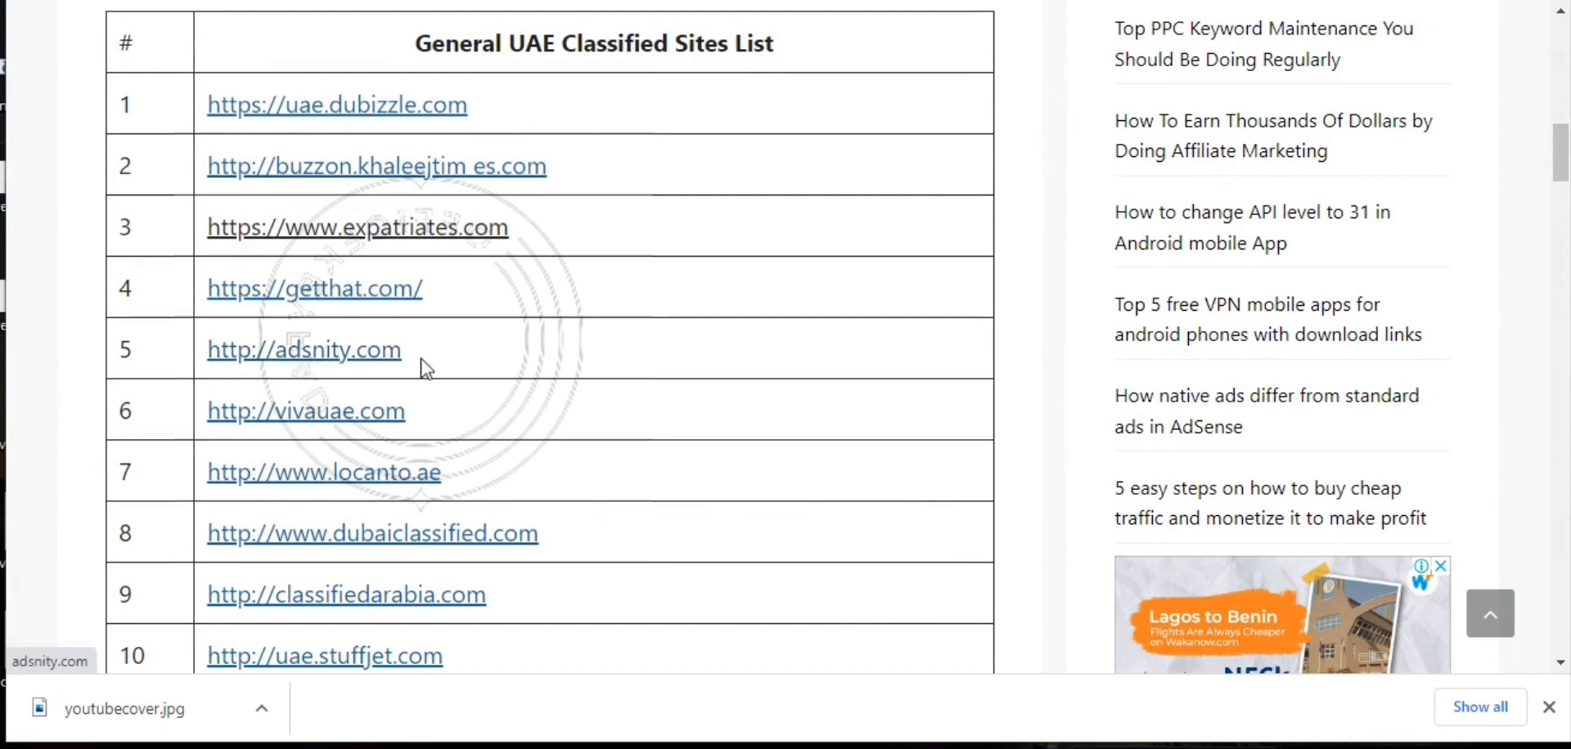
mouse_move(337, 425)
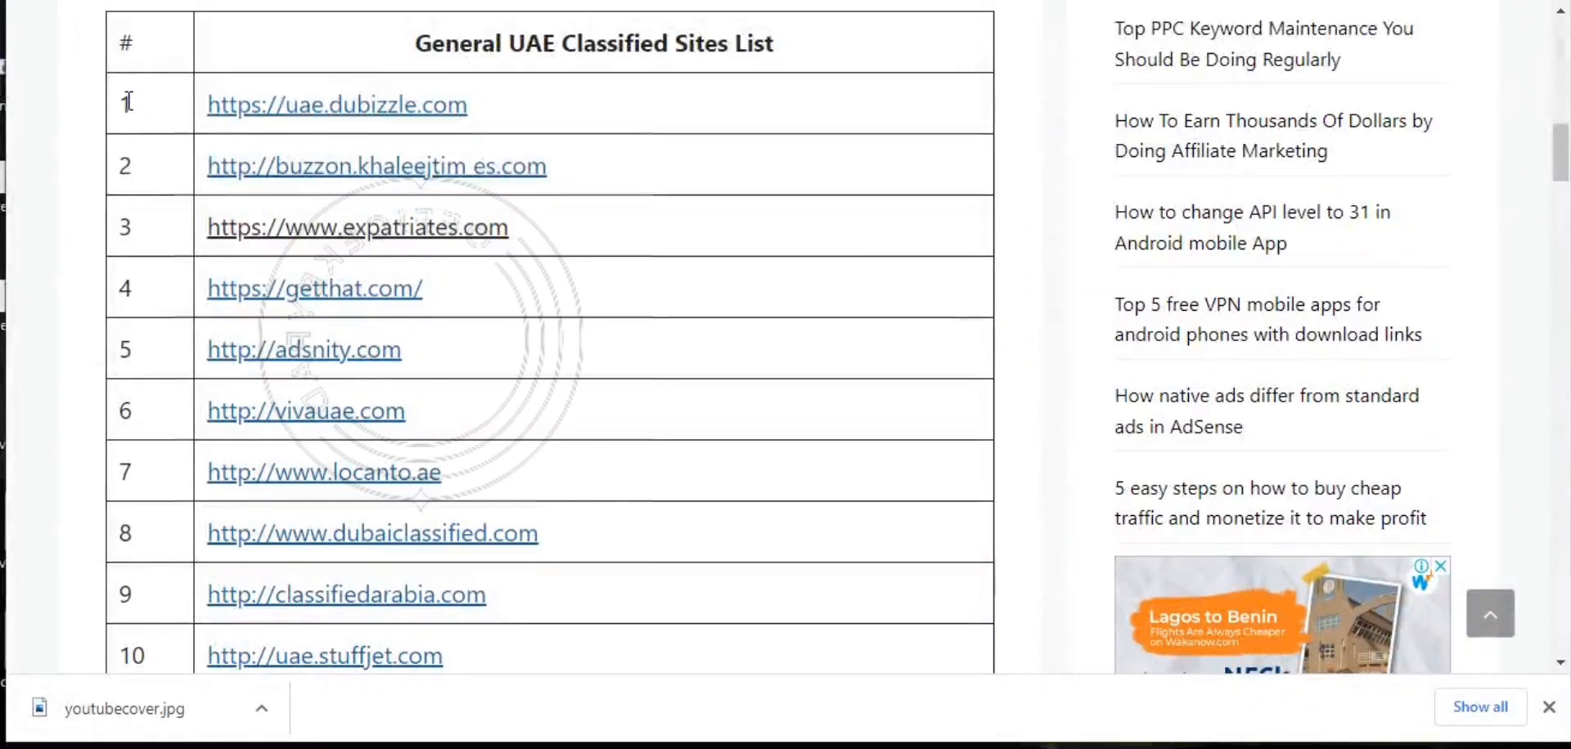
mouse_move(1098, 475)
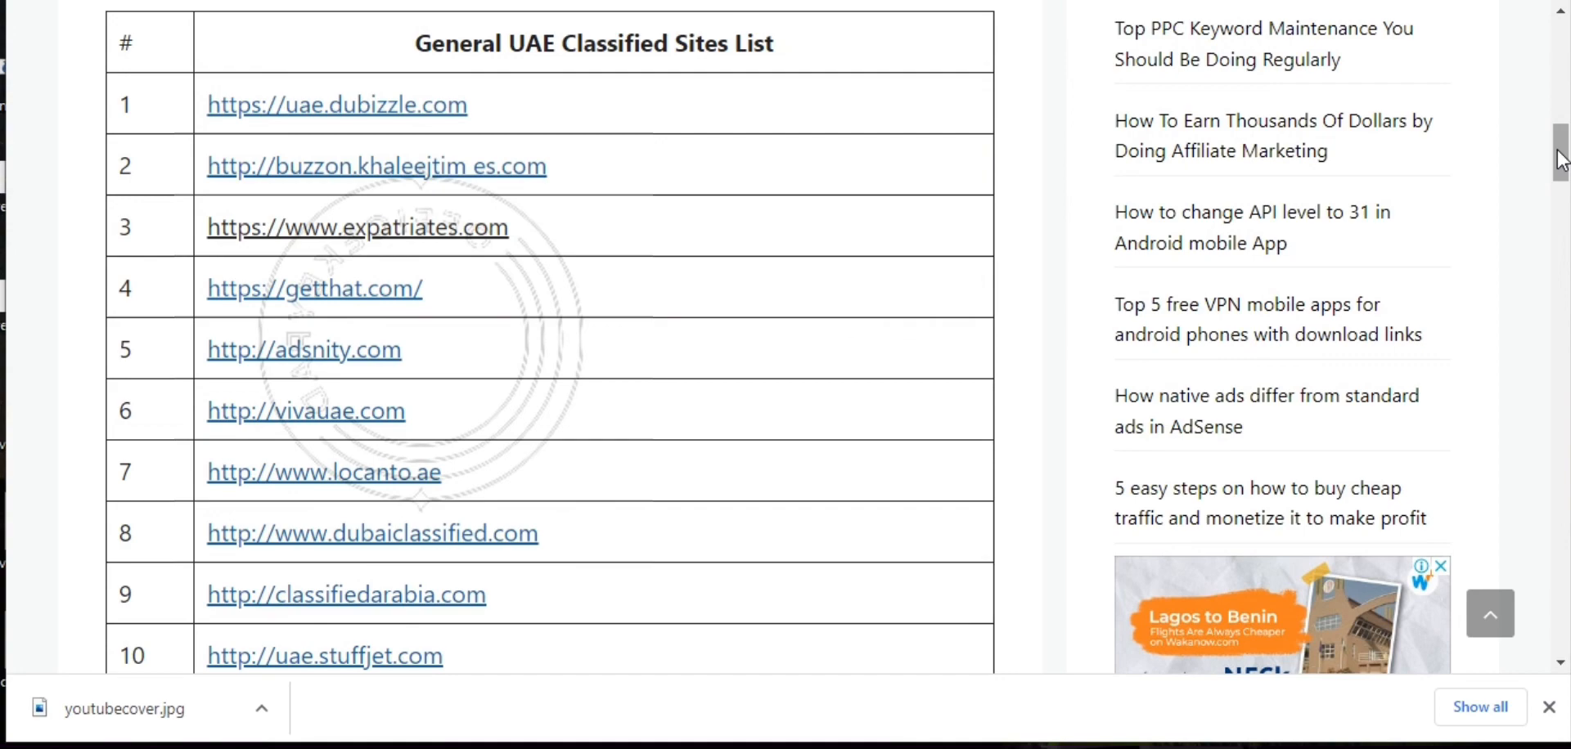
scroll(down, 3)
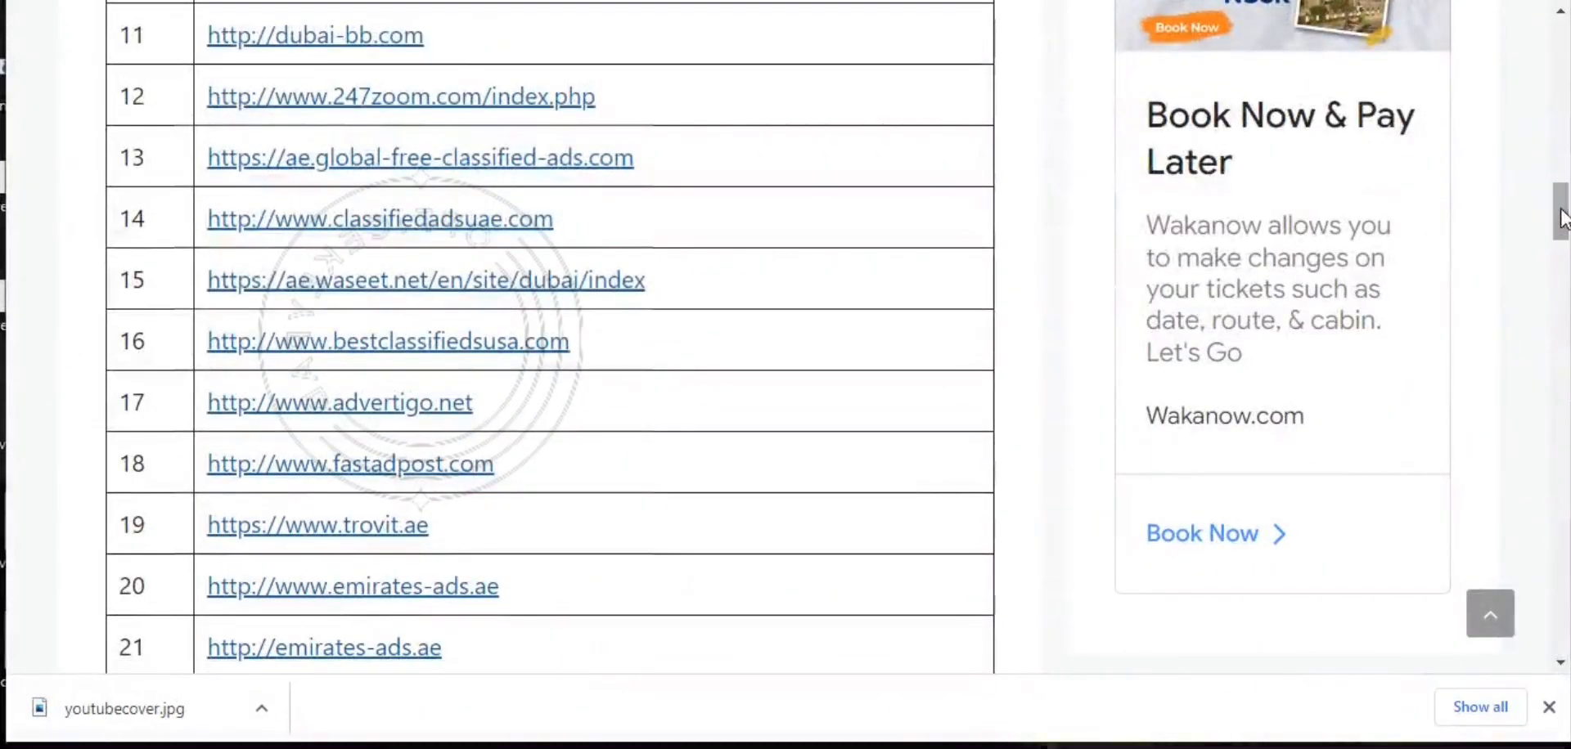
mouse_move(163, 630)
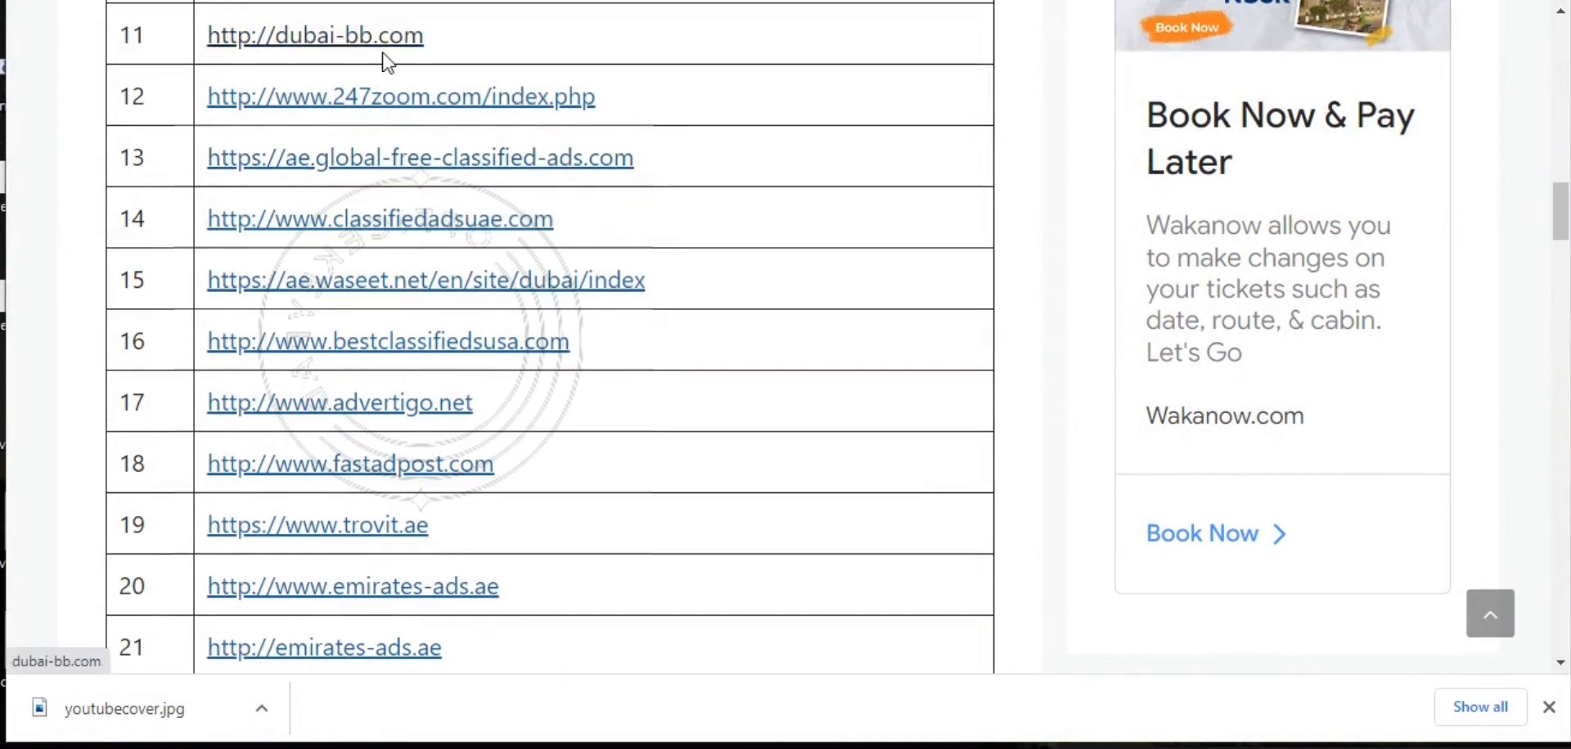
mouse_move(400, 110)
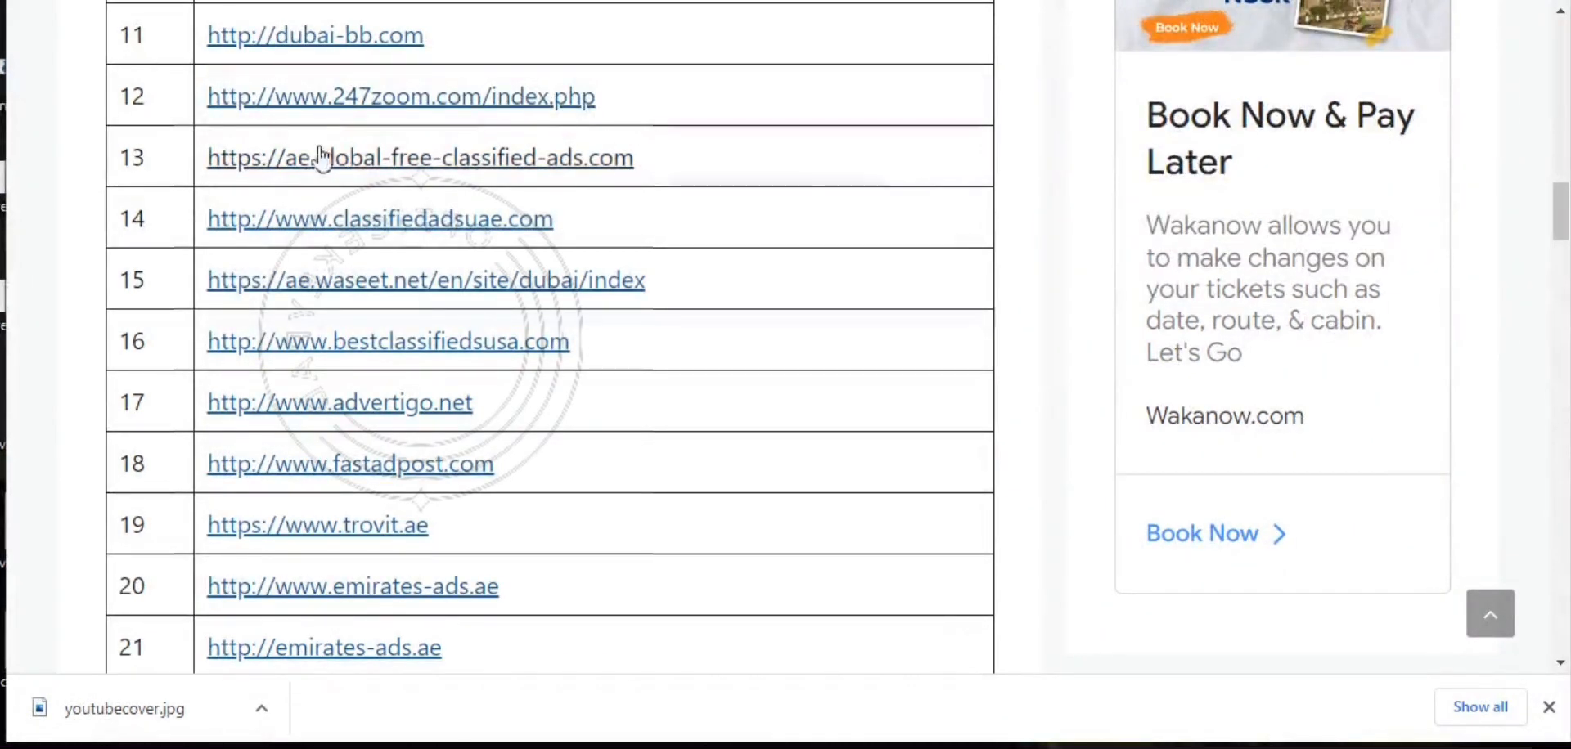
mouse_move(286, 179)
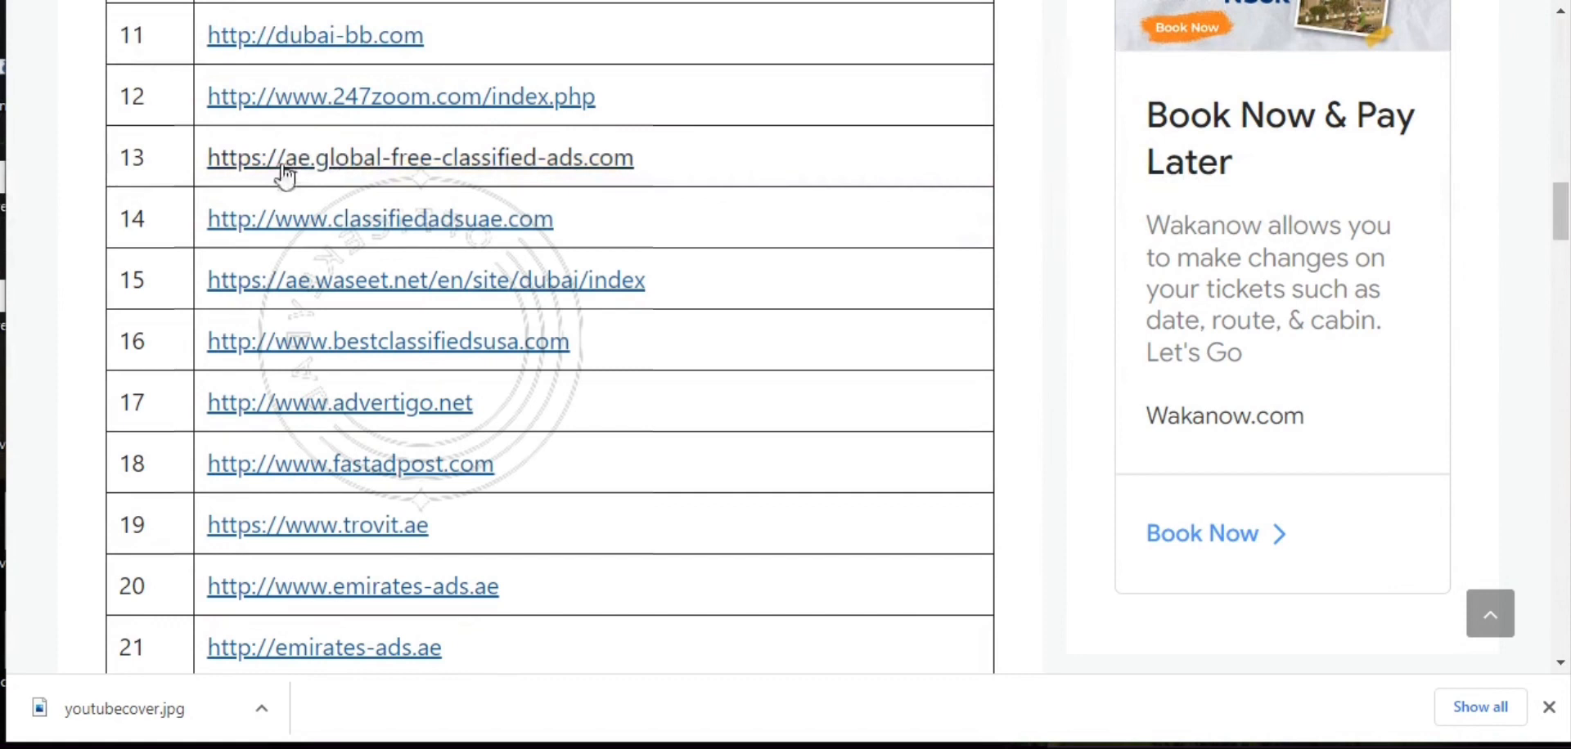
mouse_move(455, 169)
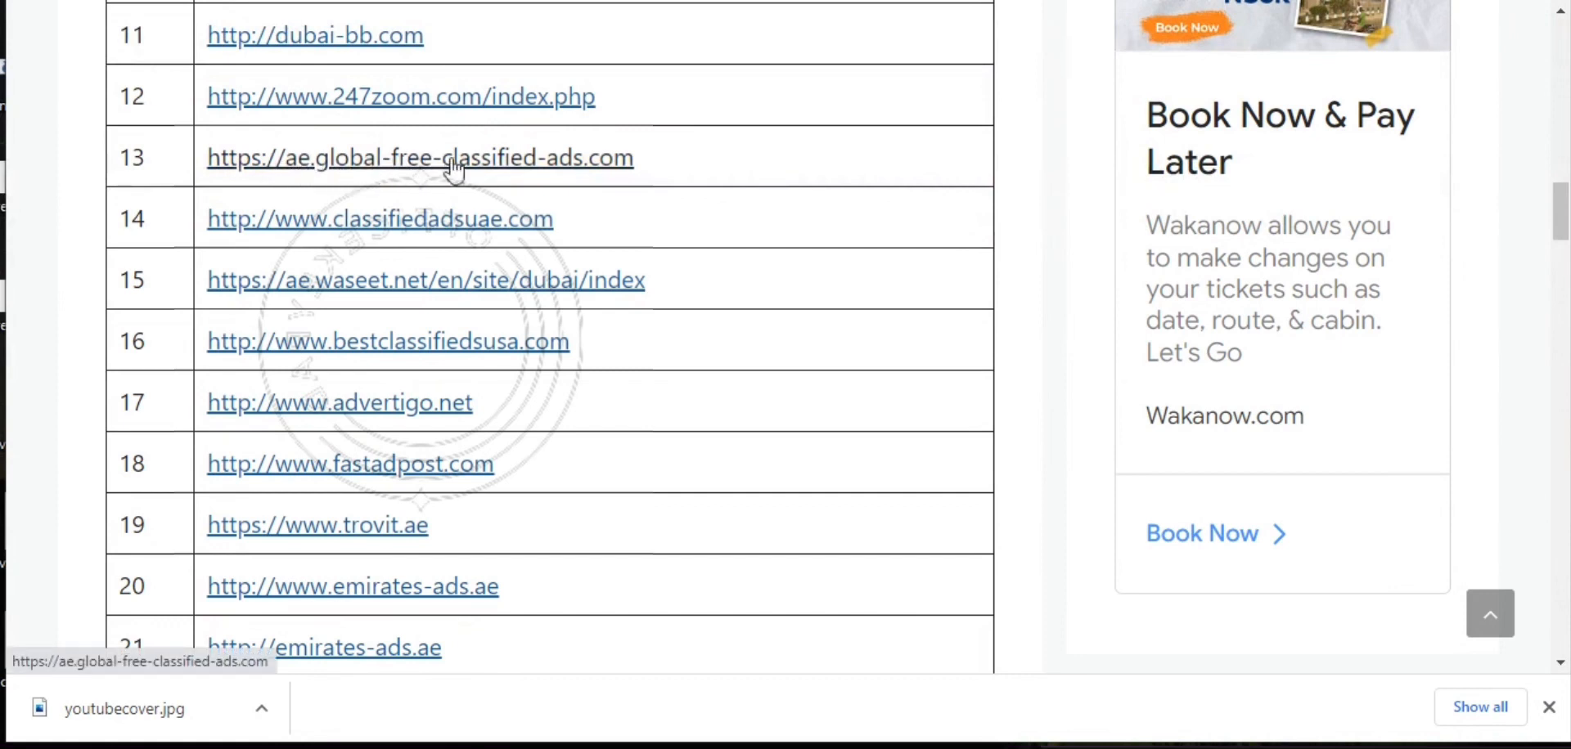
mouse_move(555, 211)
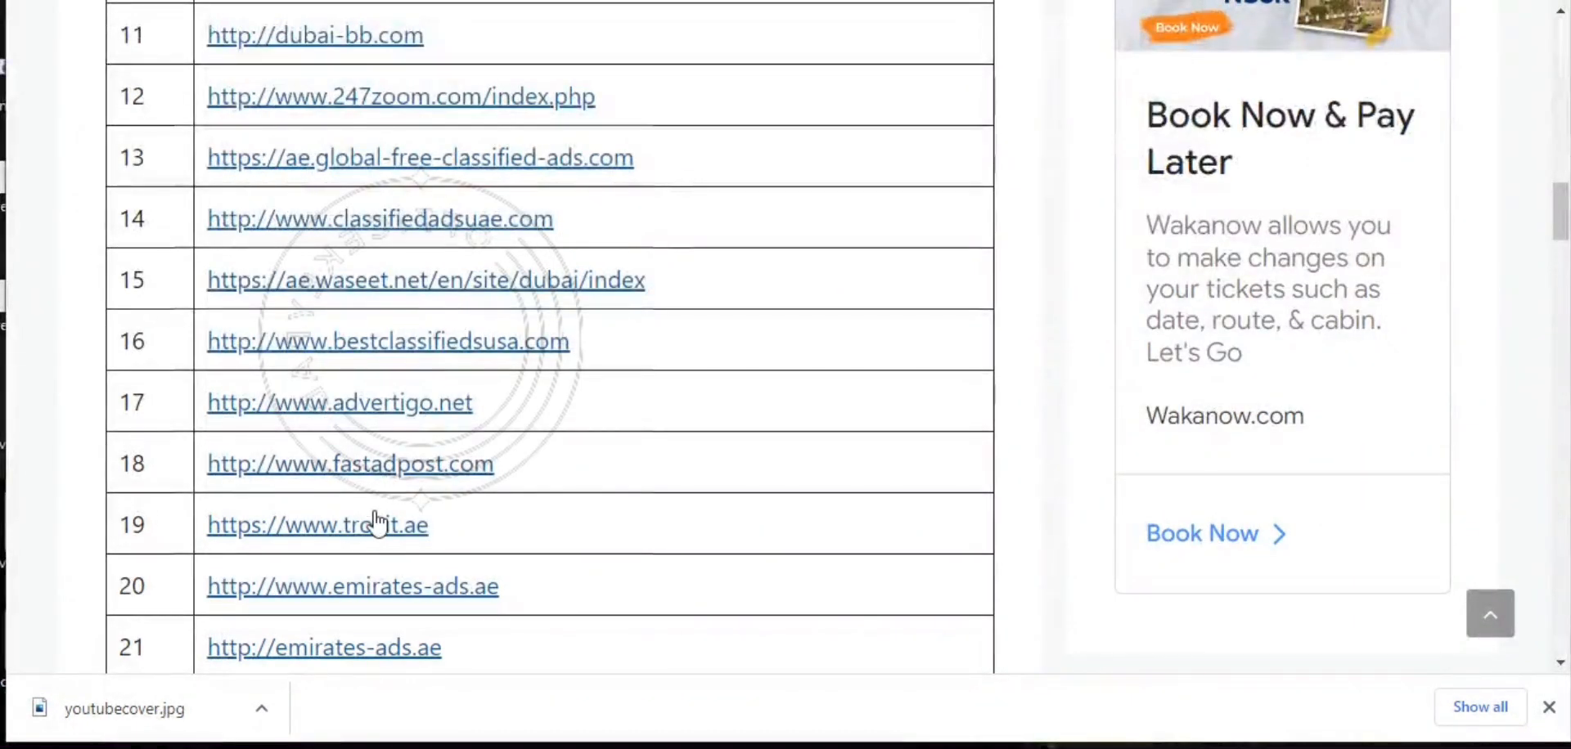
mouse_move(438, 214)
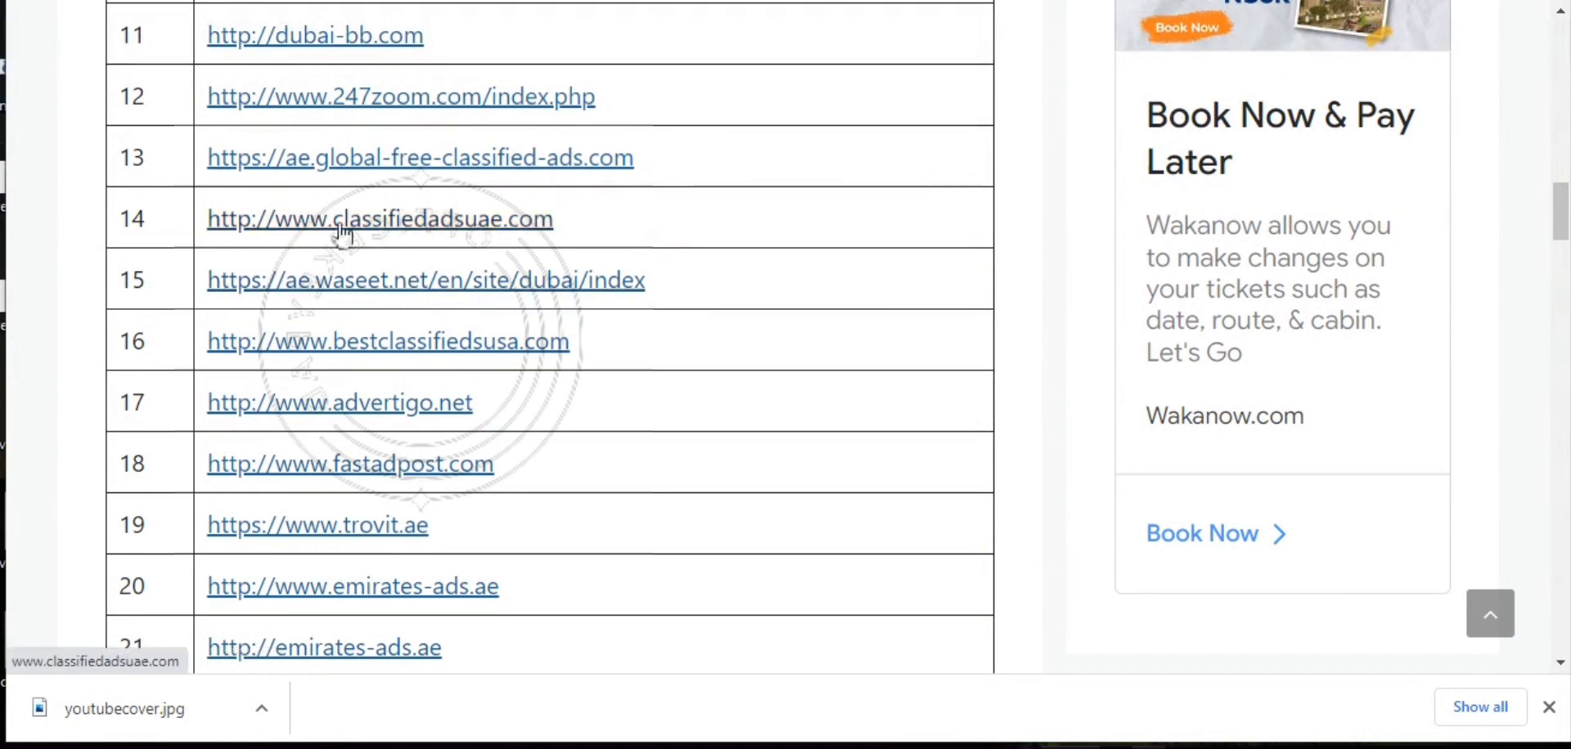
mouse_move(418, 233)
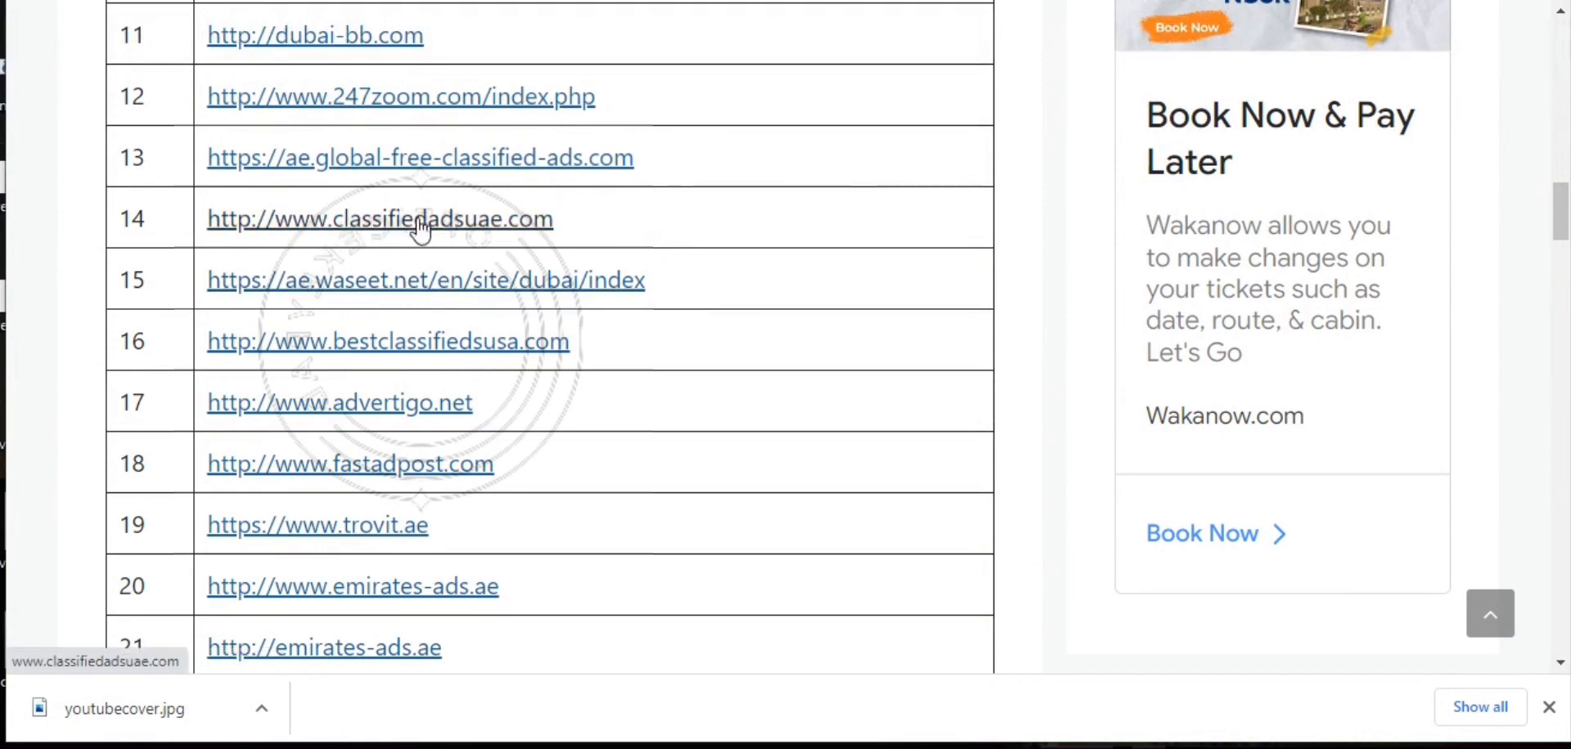
click(419, 219)
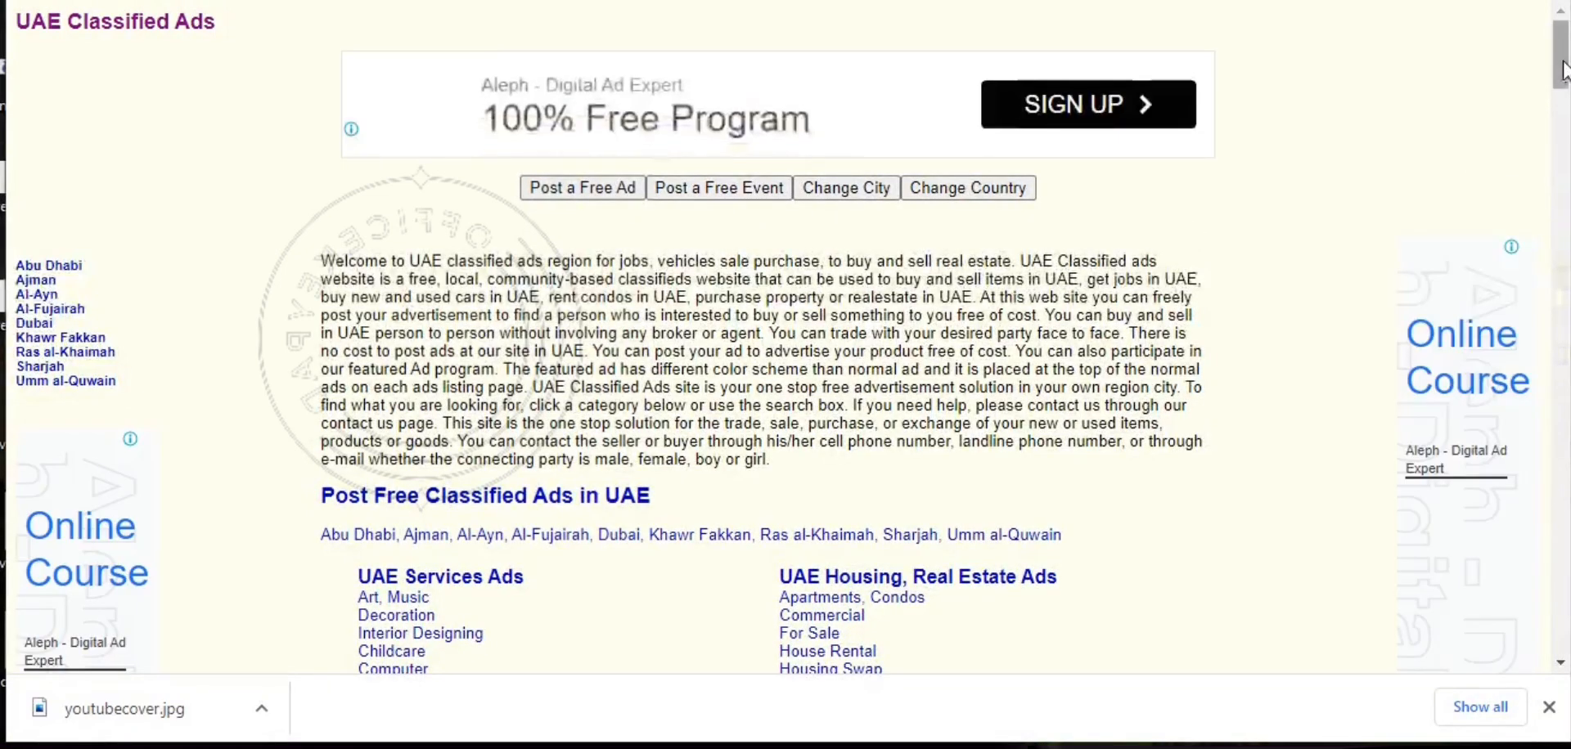
scroll(down, 3)
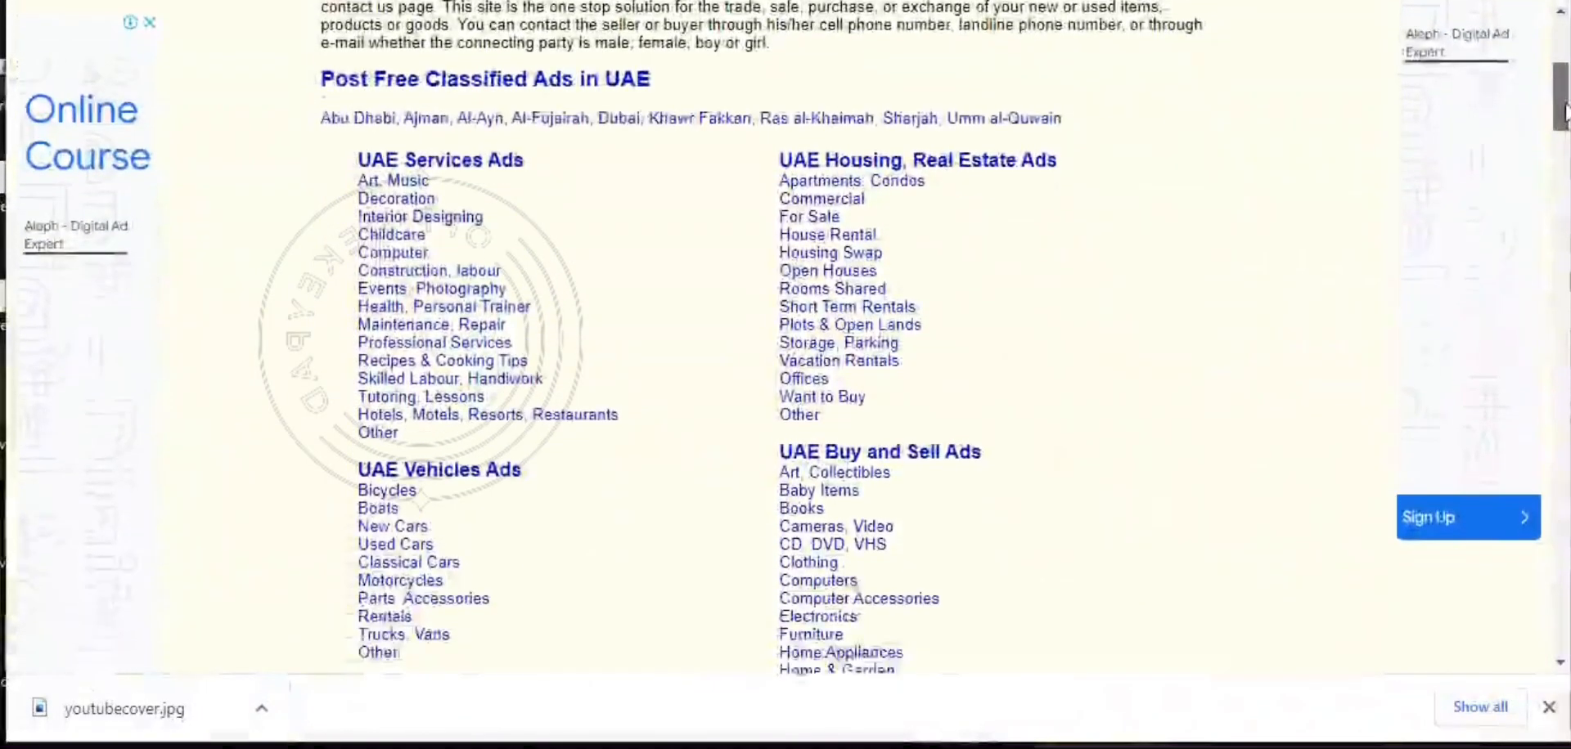
scroll(down, 3)
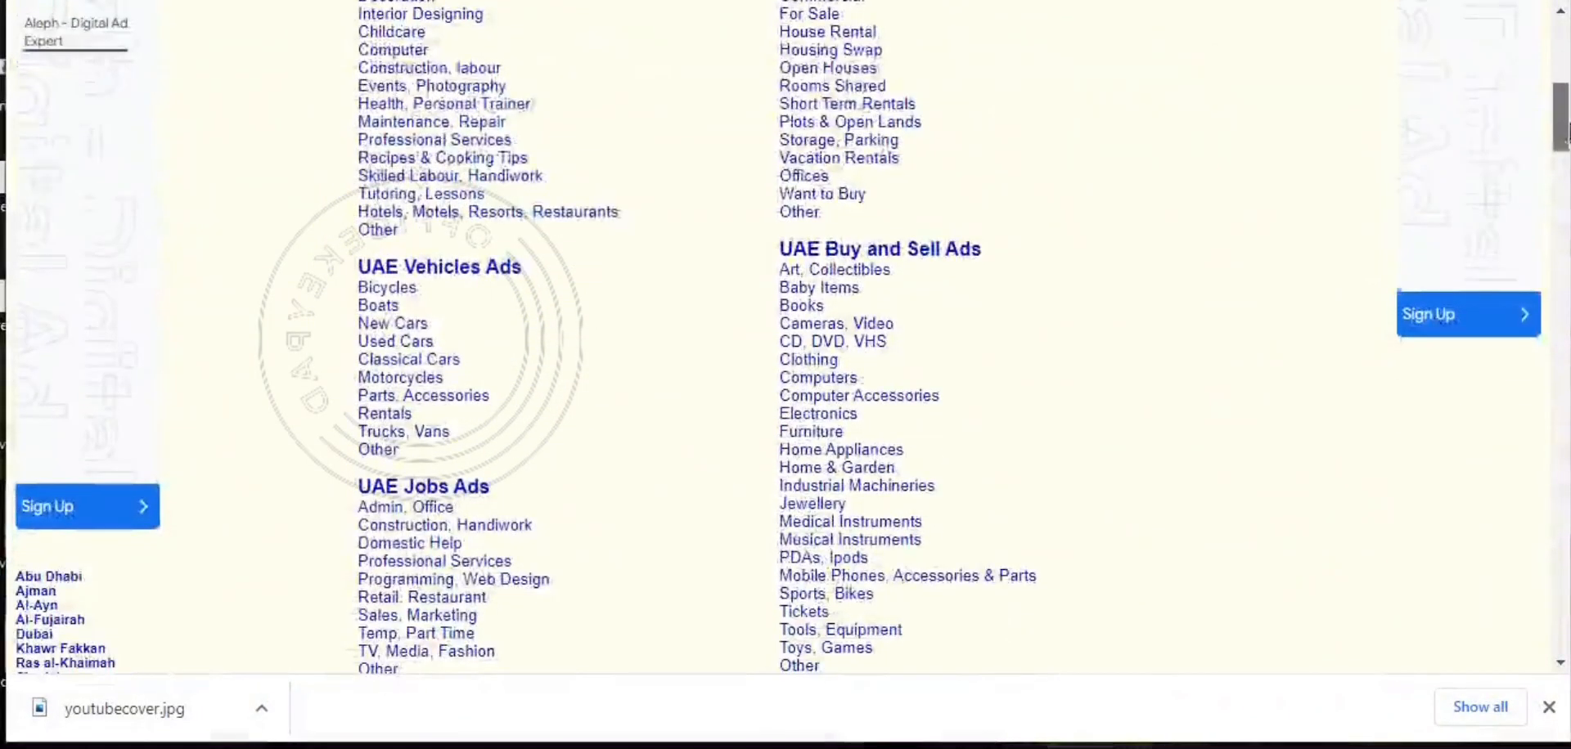
scroll(down, 3)
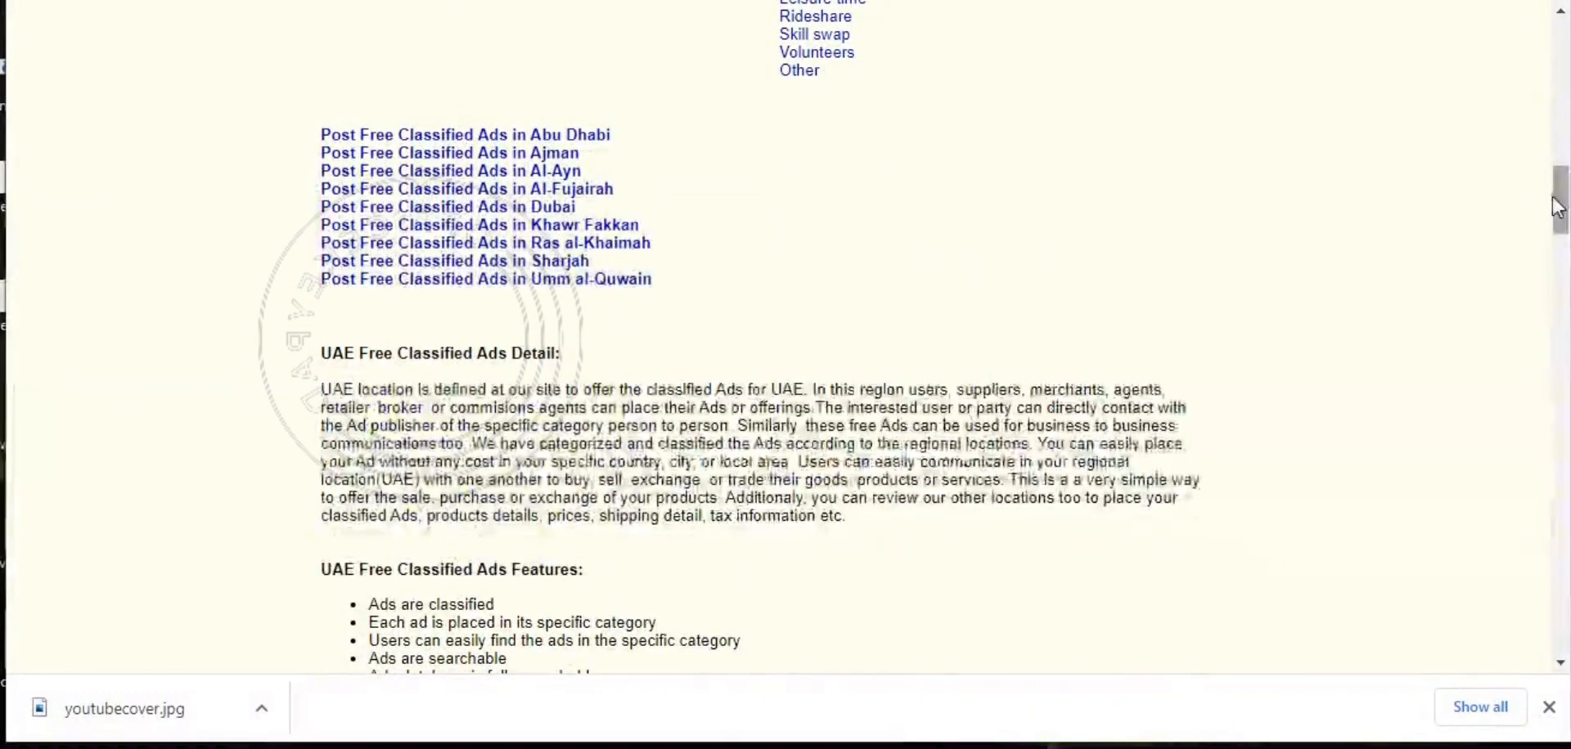
scroll(down, 3)
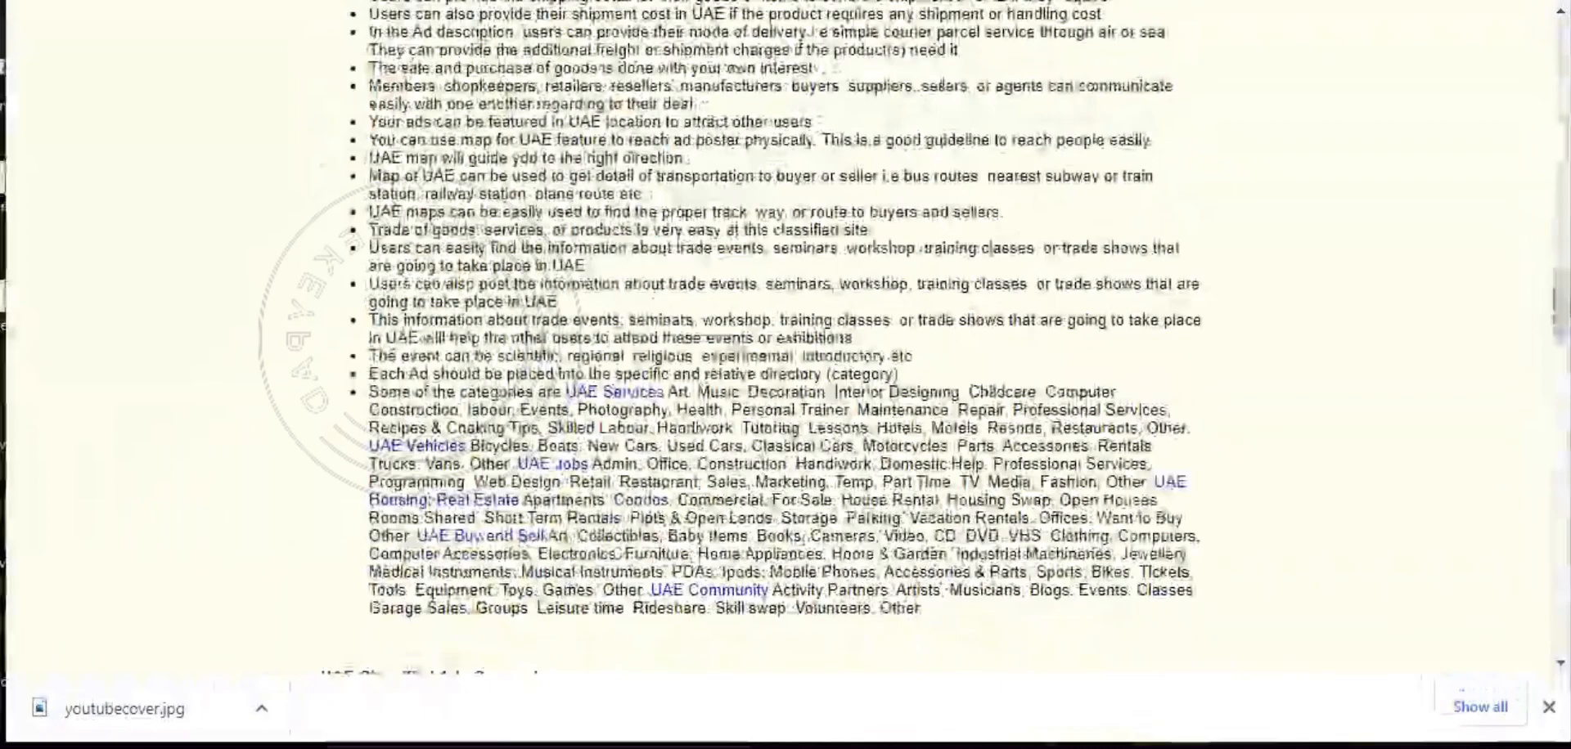
scroll(down, 3)
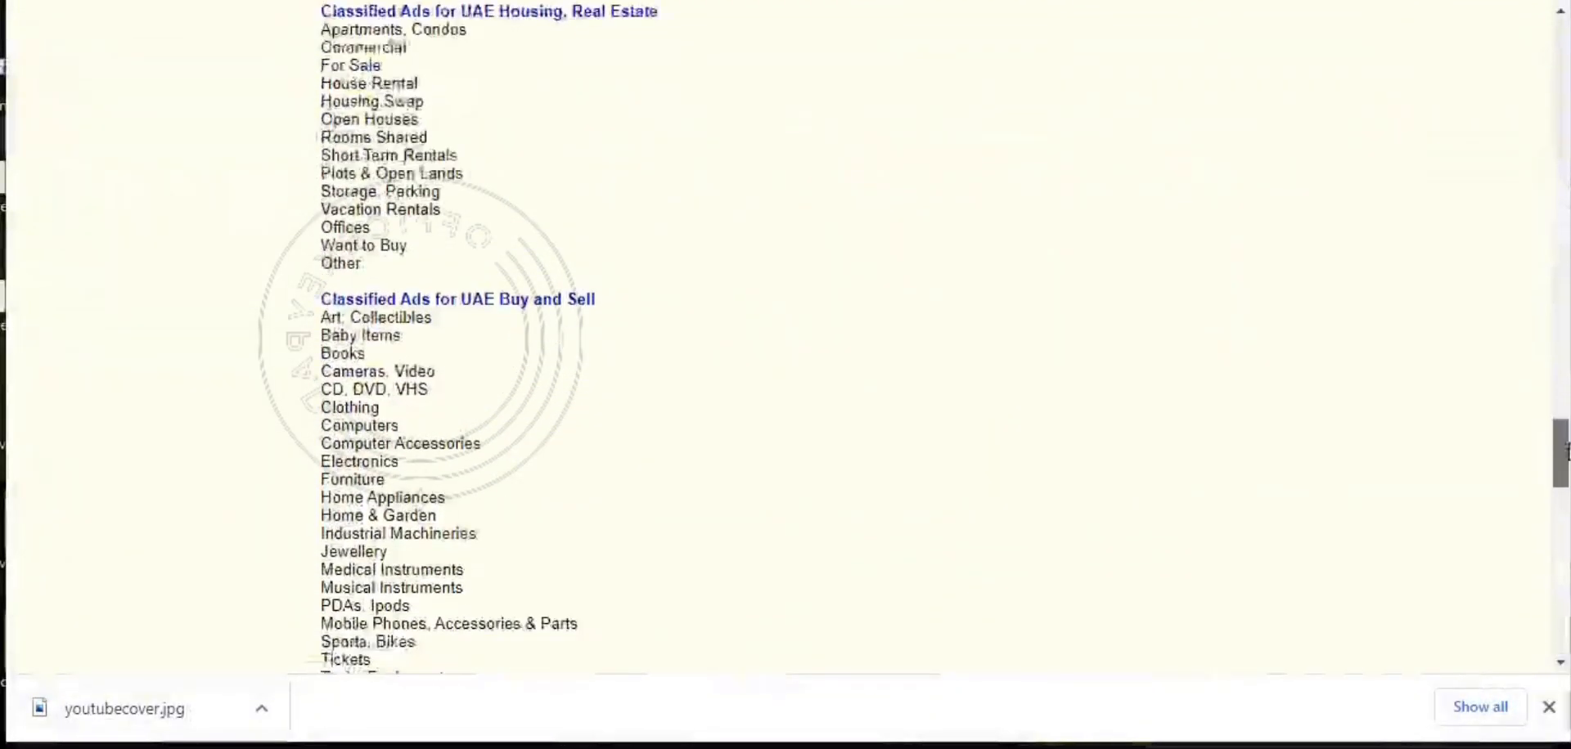
scroll(down, 3)
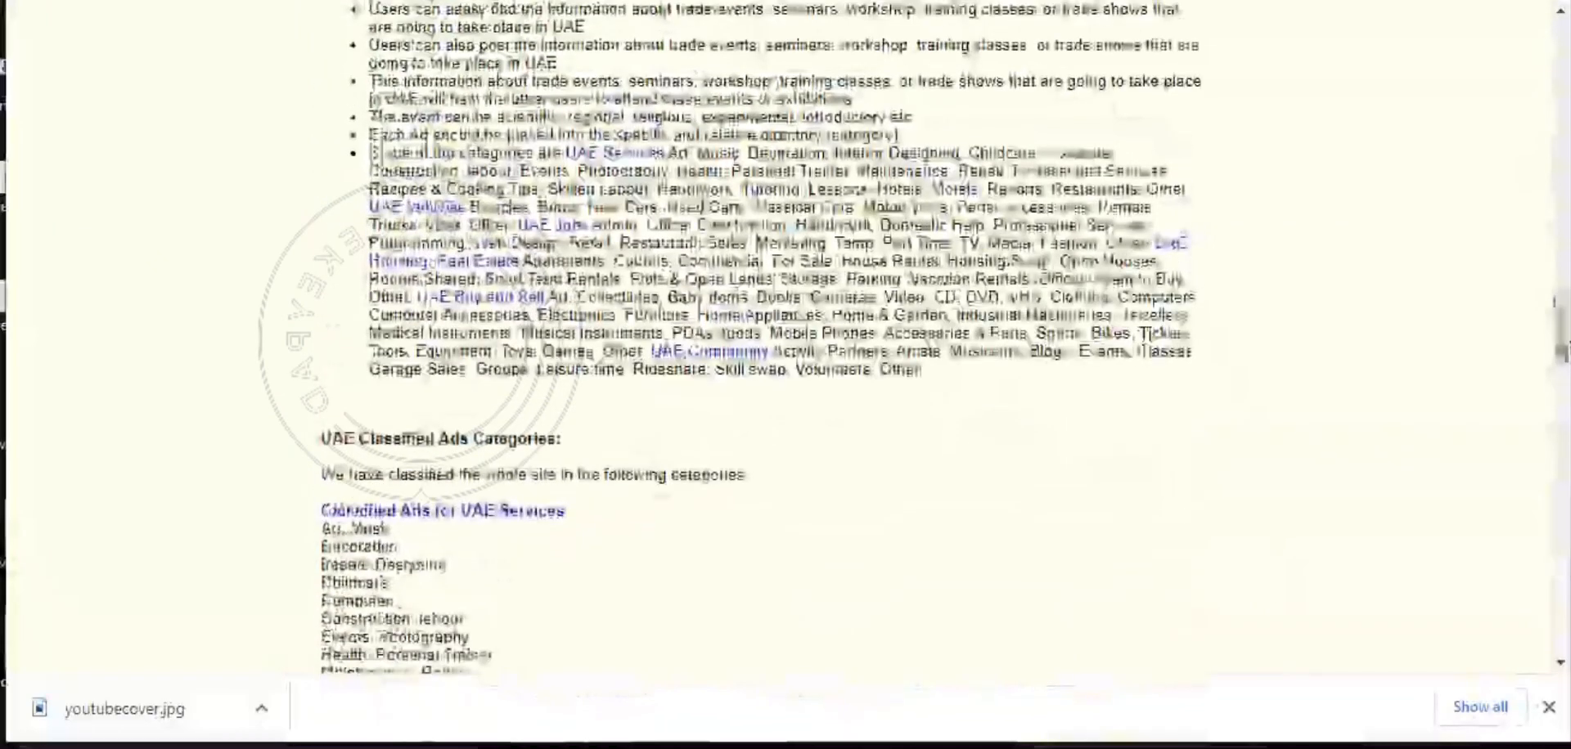
scroll(down, 3)
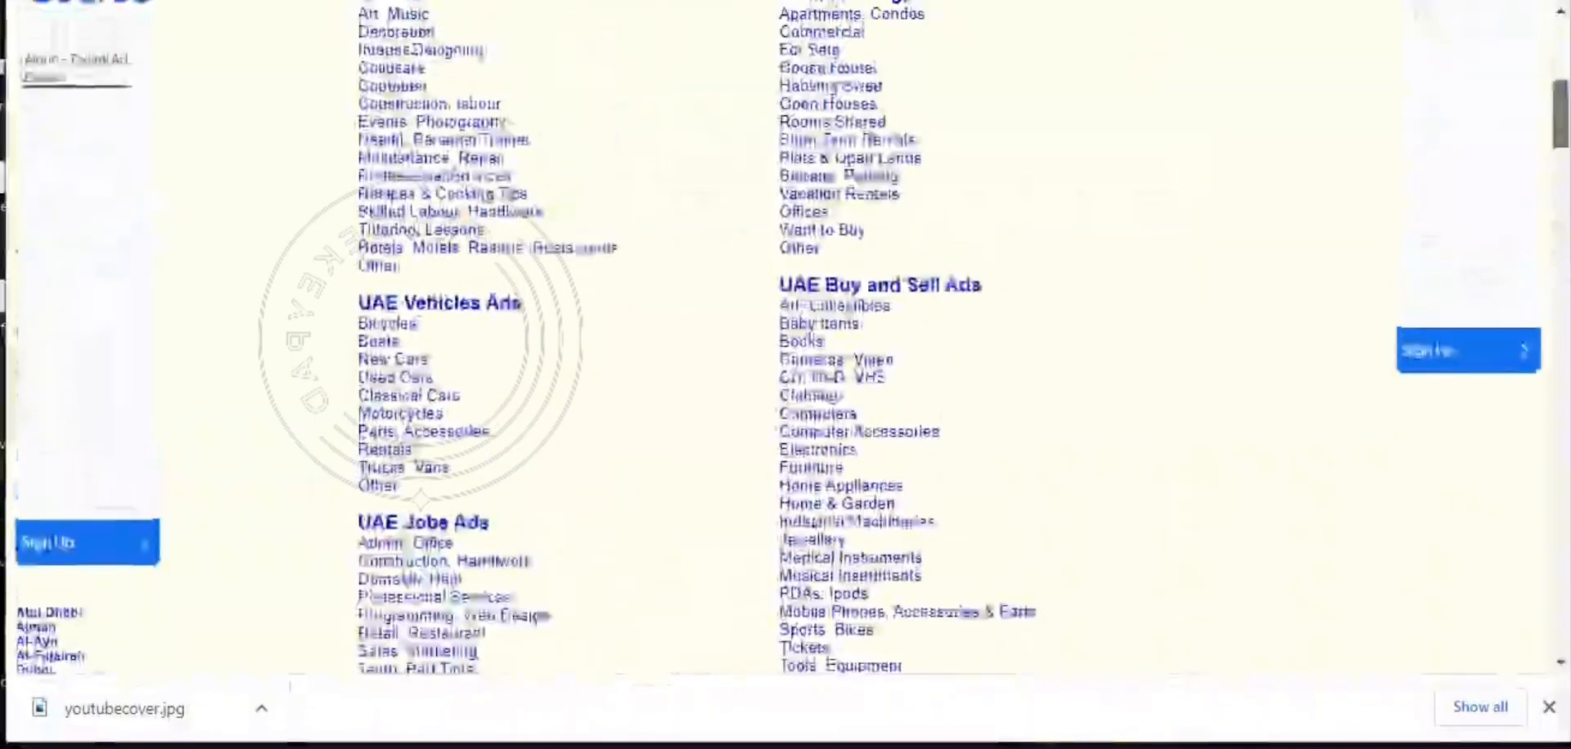
scroll(up, 3)
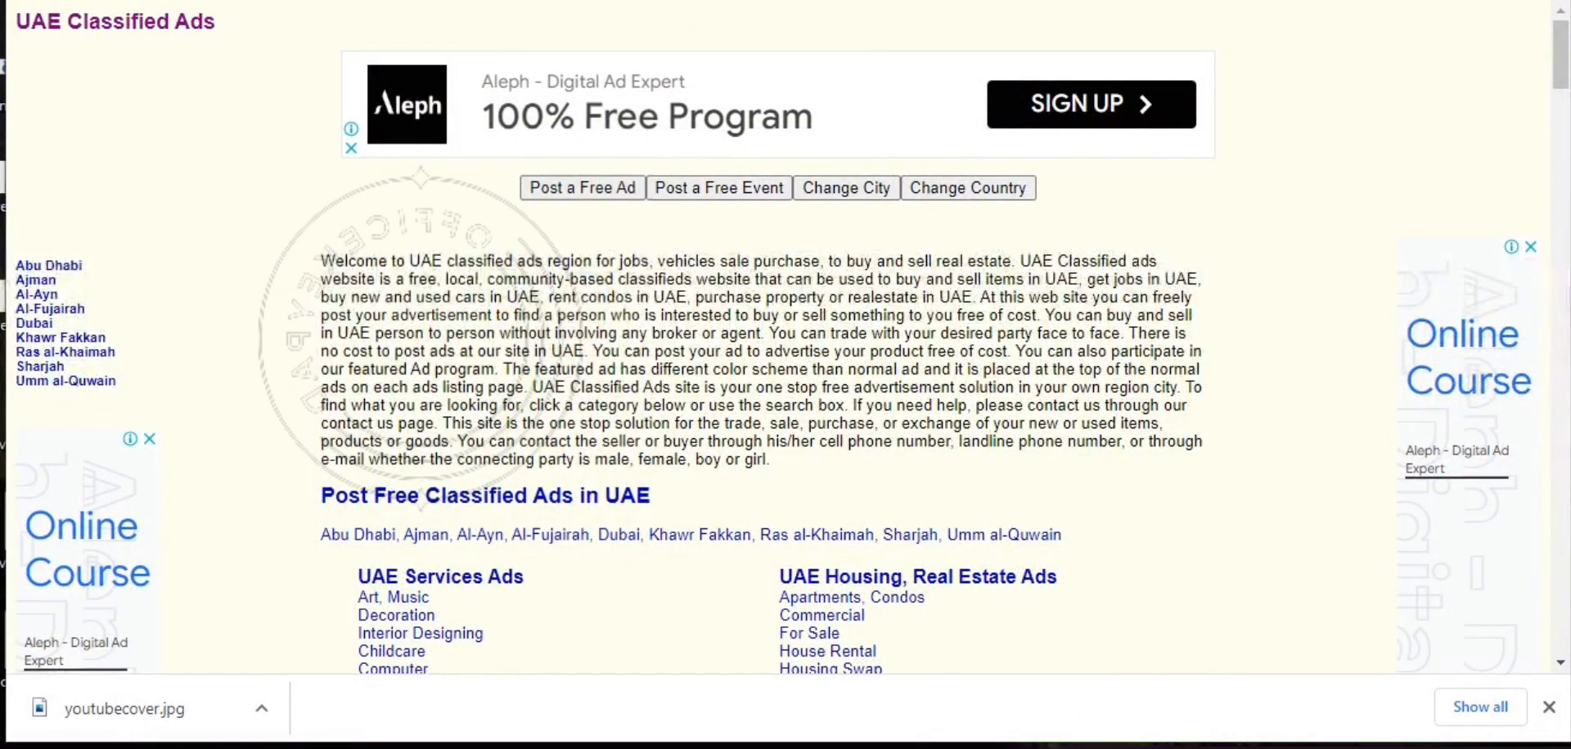
mouse_move(1519, 38)
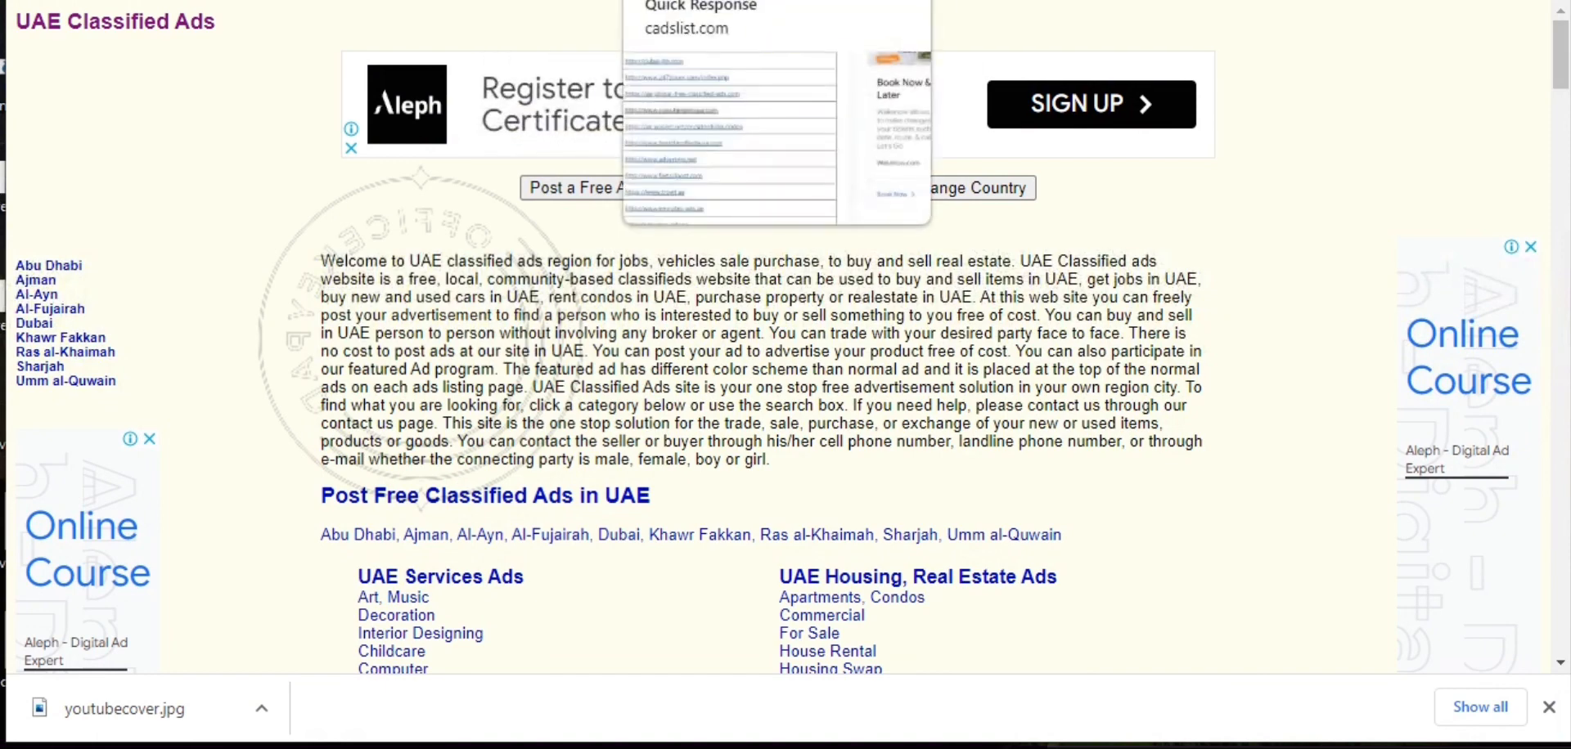
scroll(down, 3)
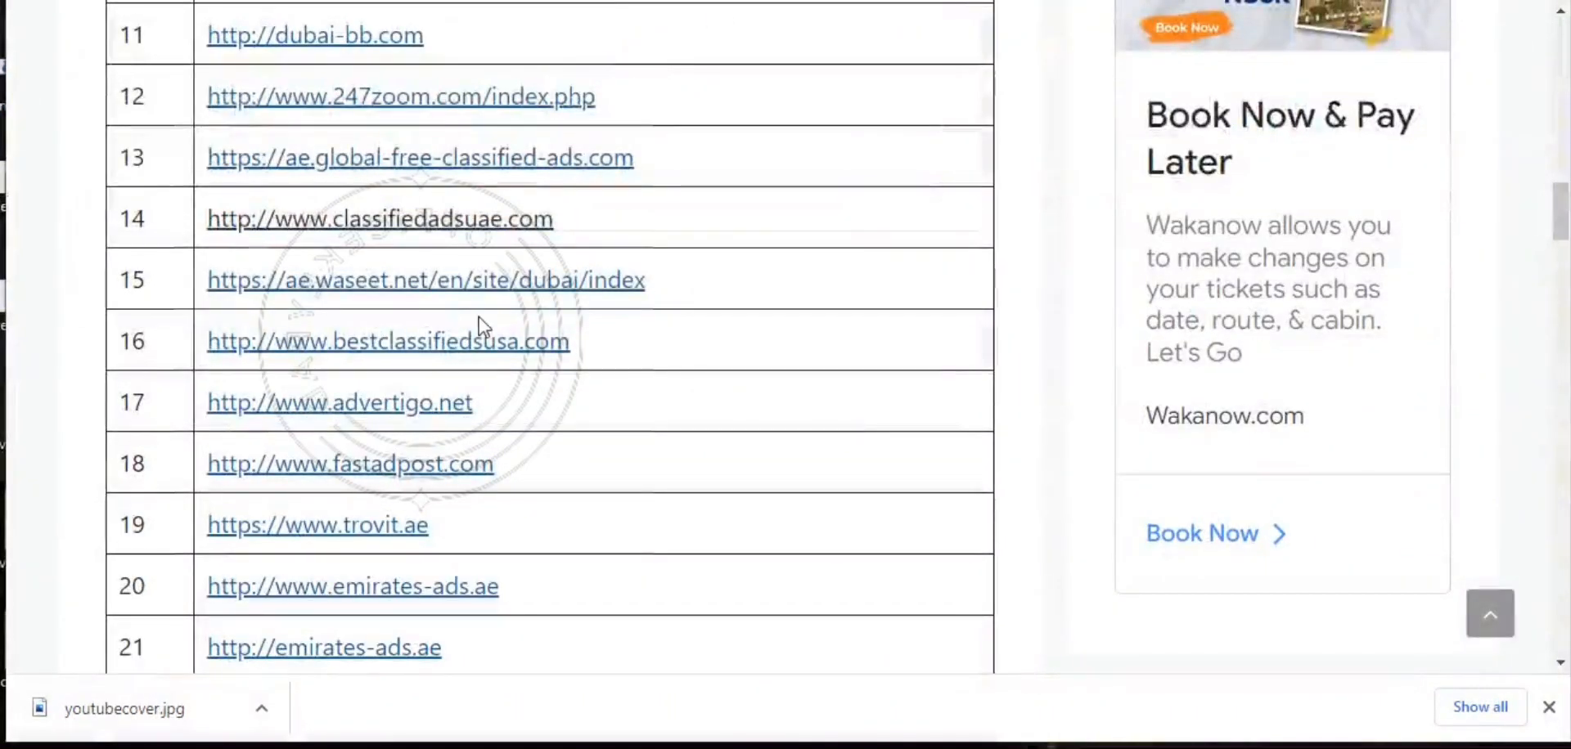
mouse_move(178, 367)
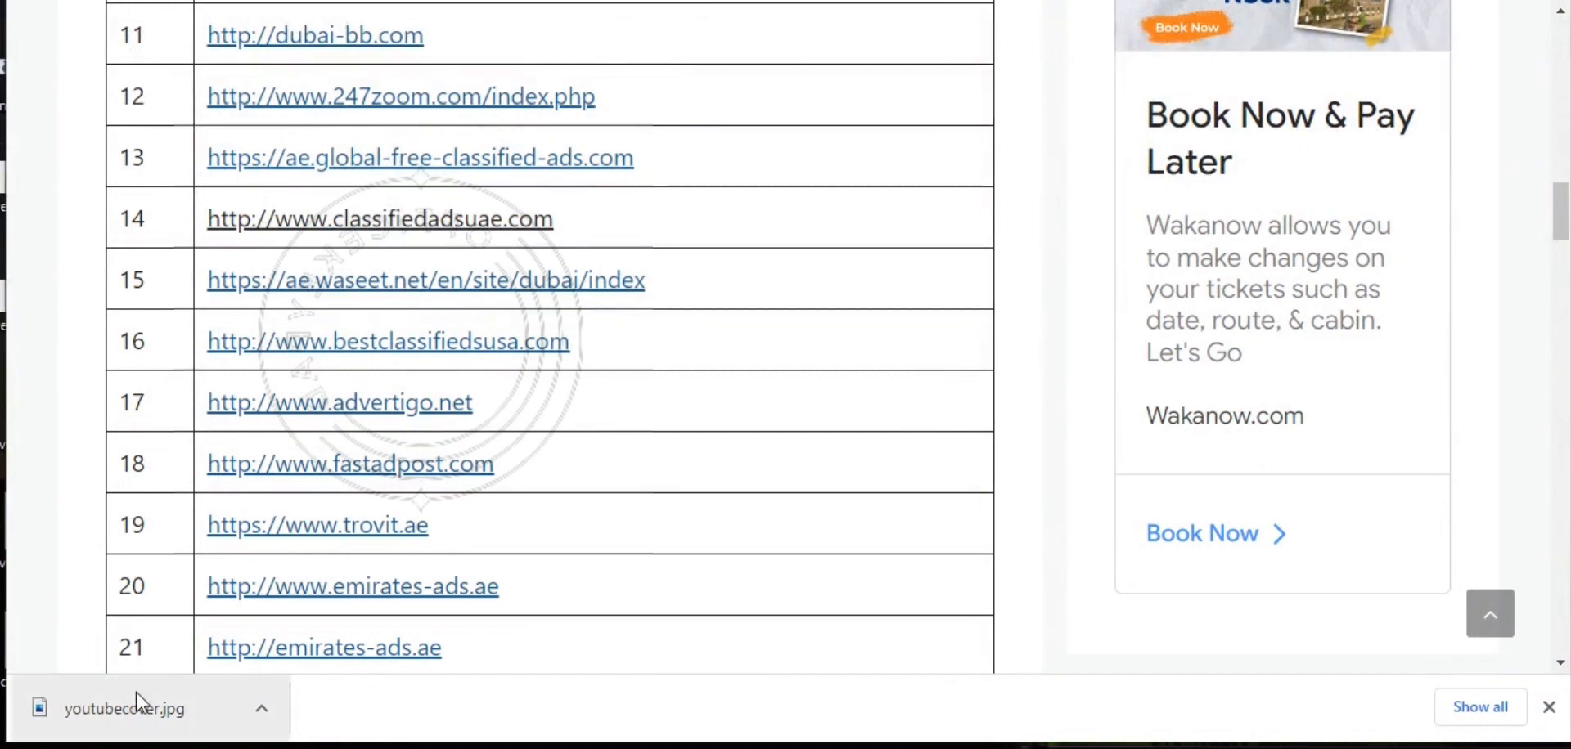
mouse_move(379, 601)
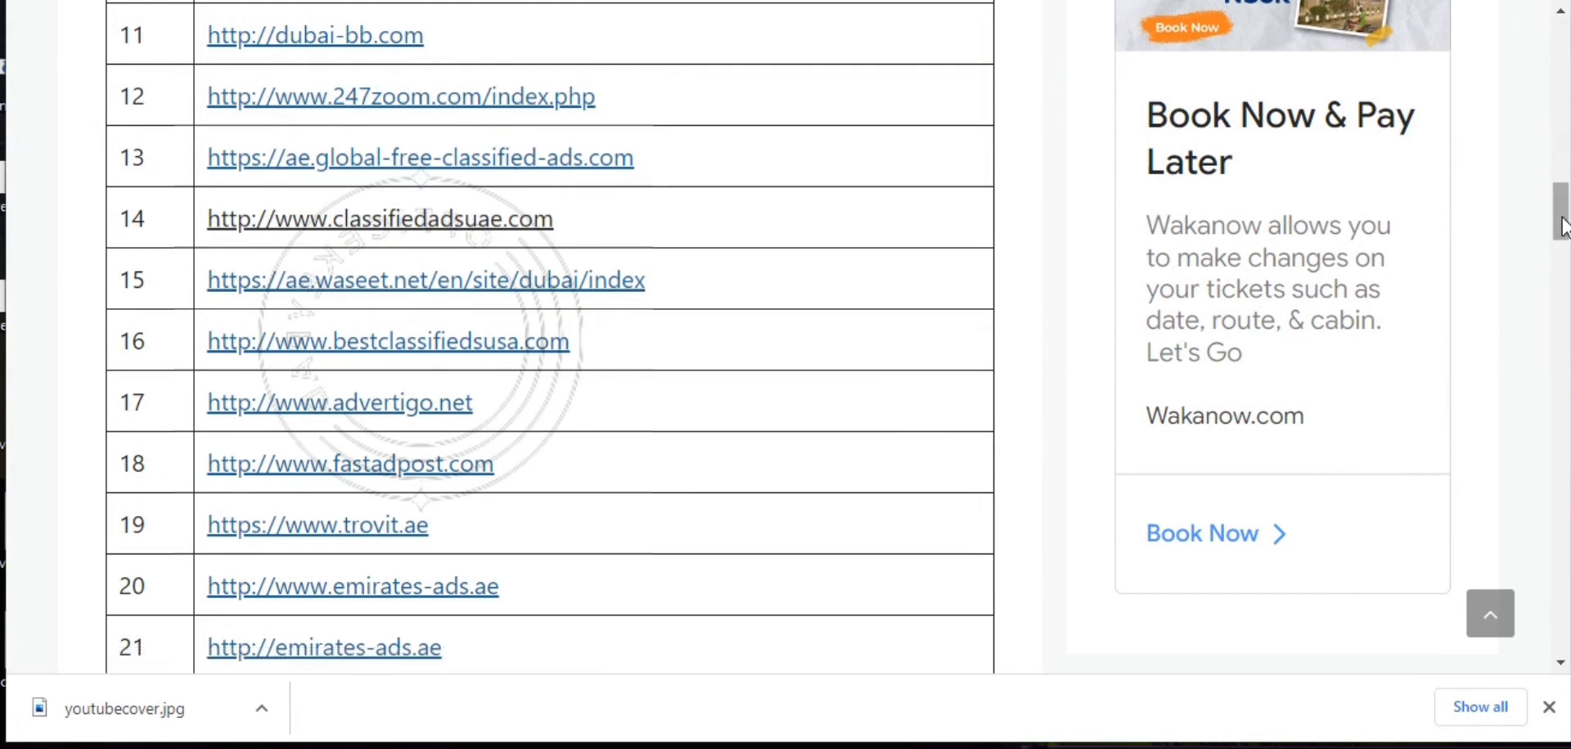
scroll(down, 3)
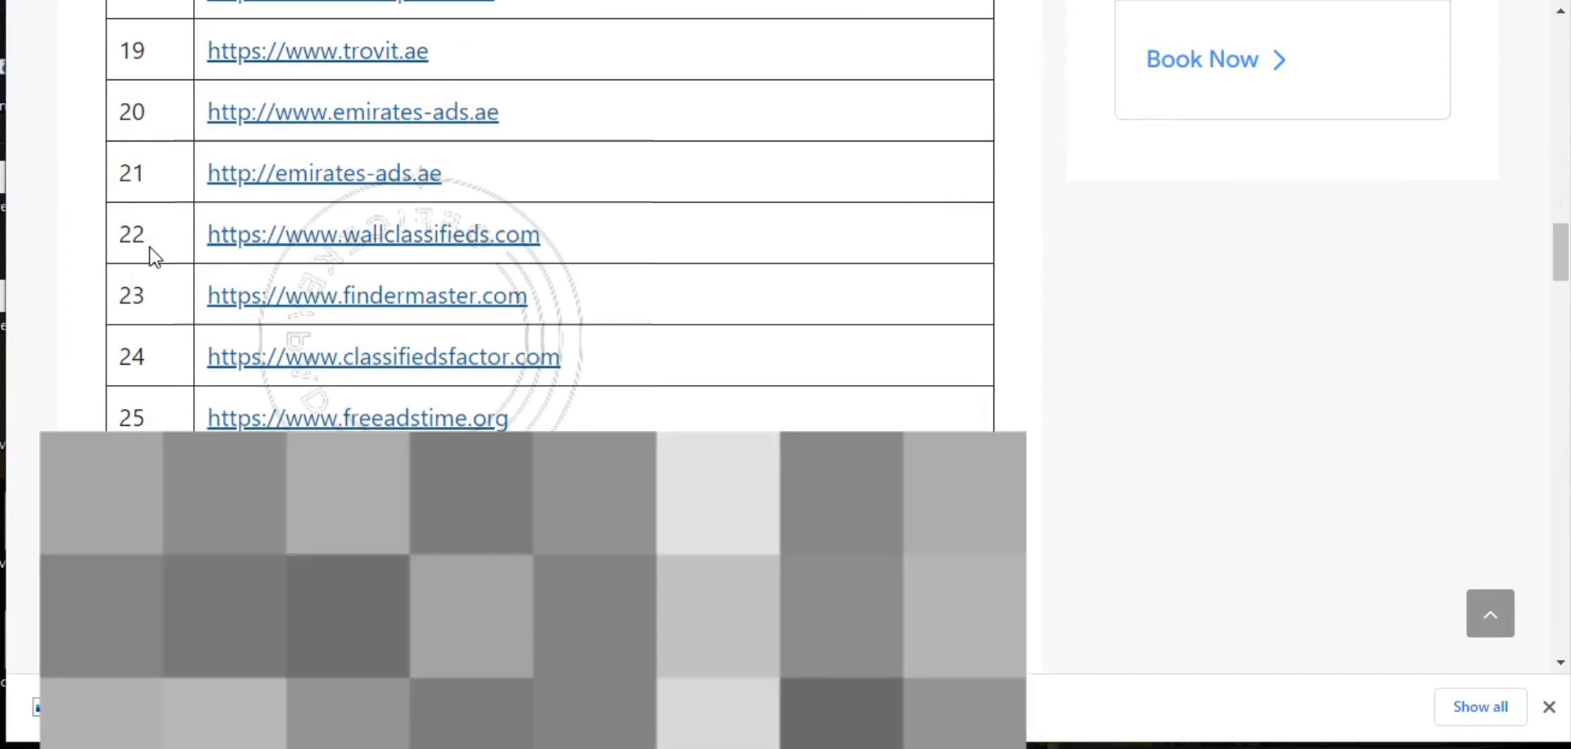
mouse_move(481, 242)
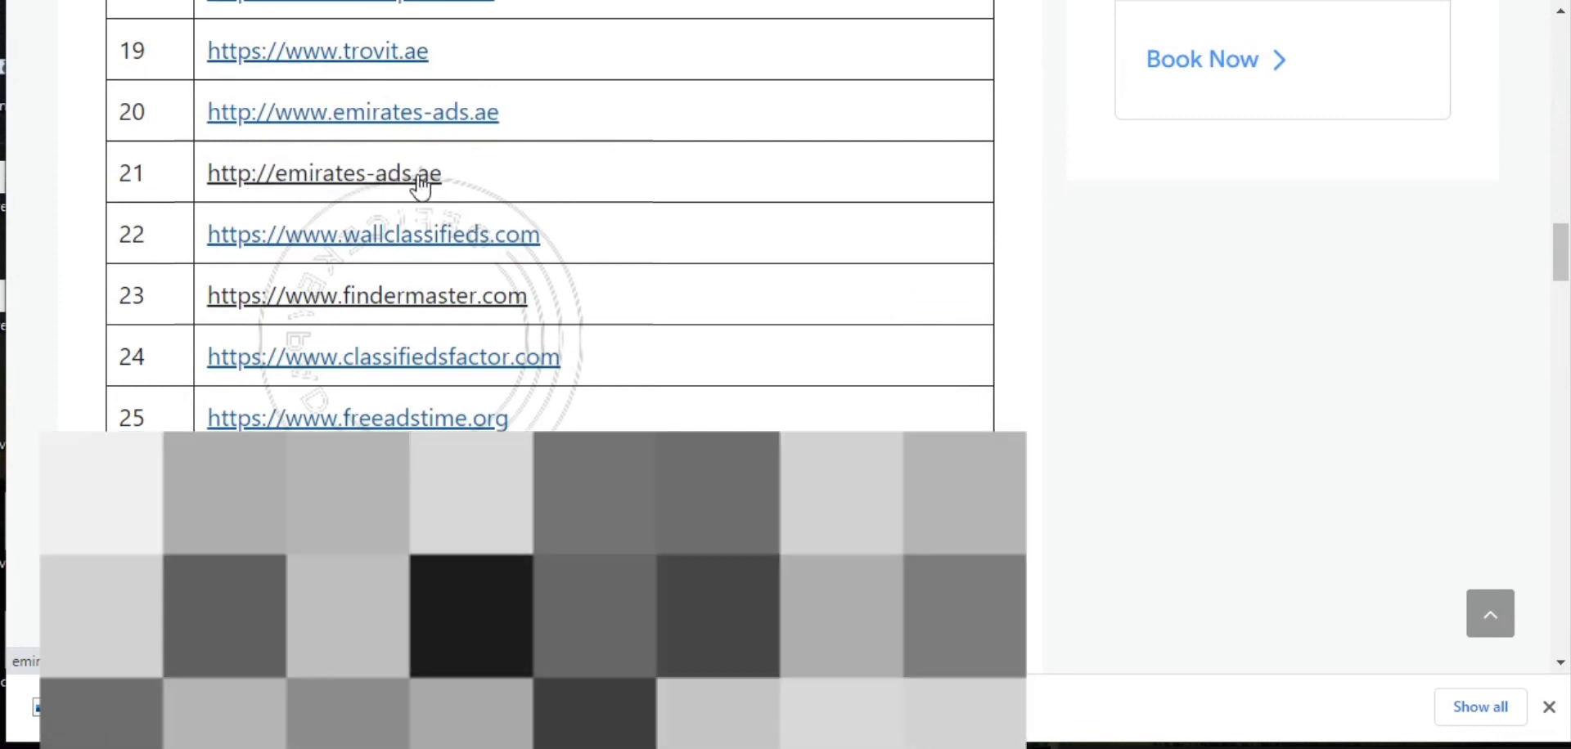
click(322, 172)
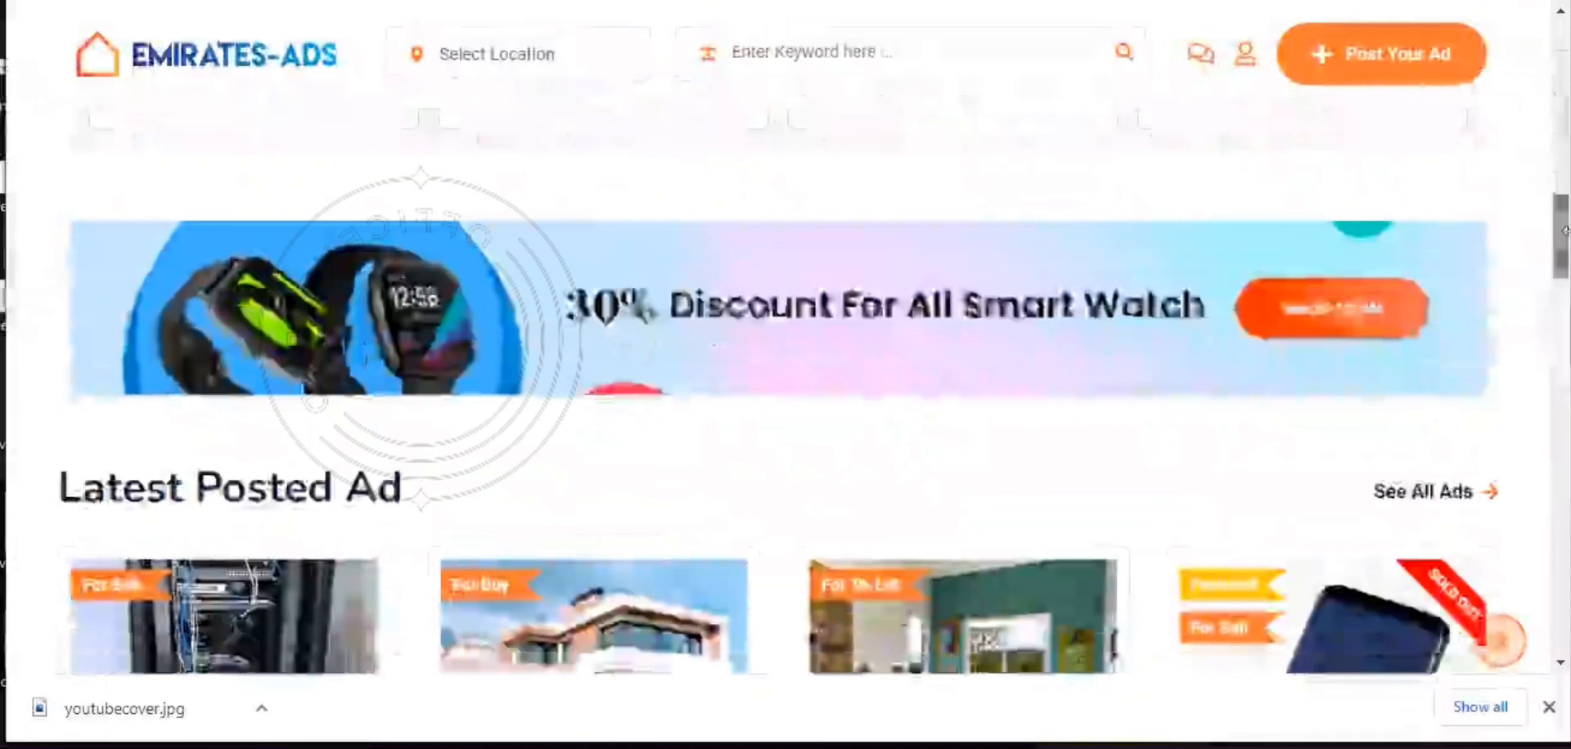
Scroll Emirates-Ads through its ads, pricing plans and footer, then back up.
scroll(down, 3)
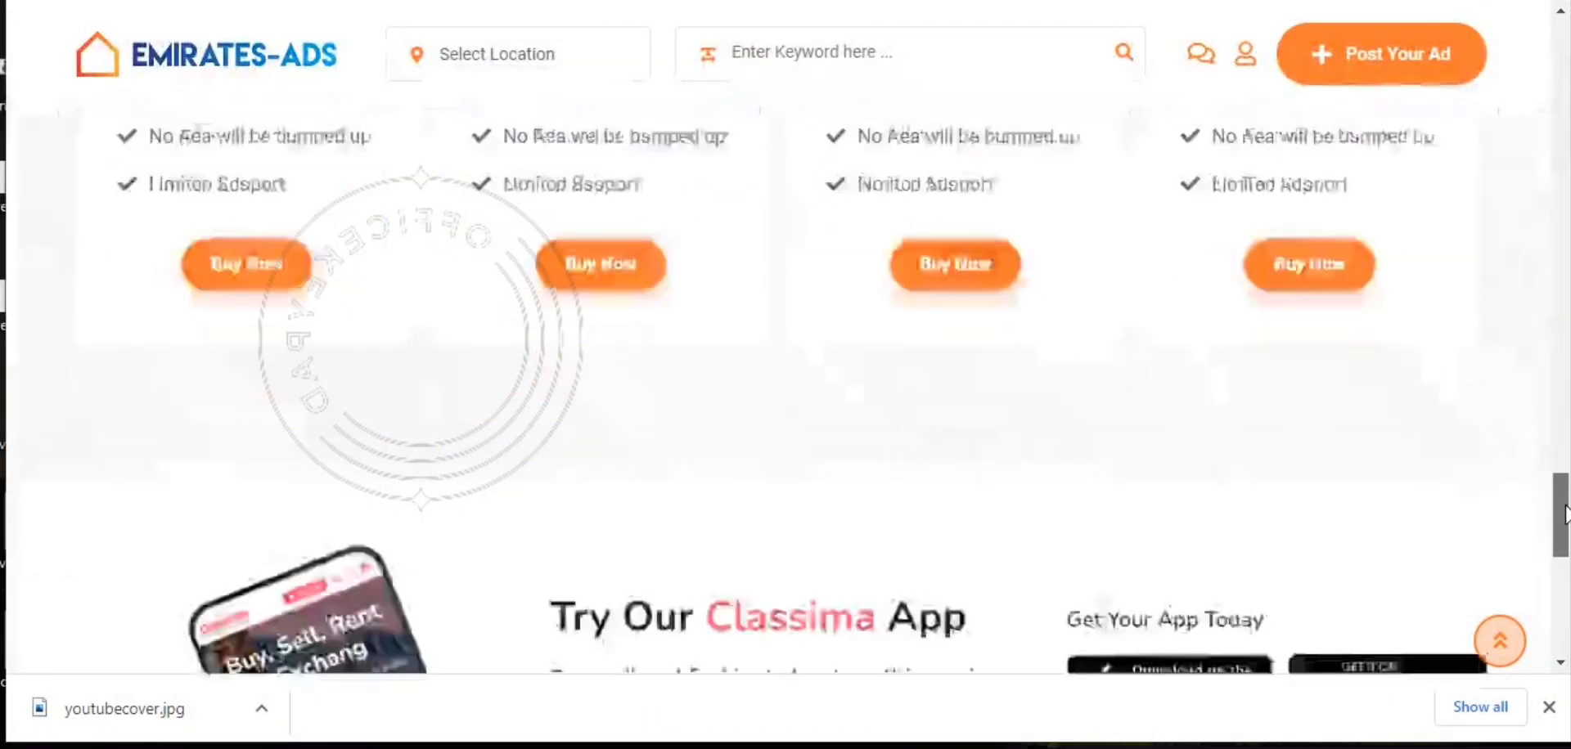
scroll(down, 3)
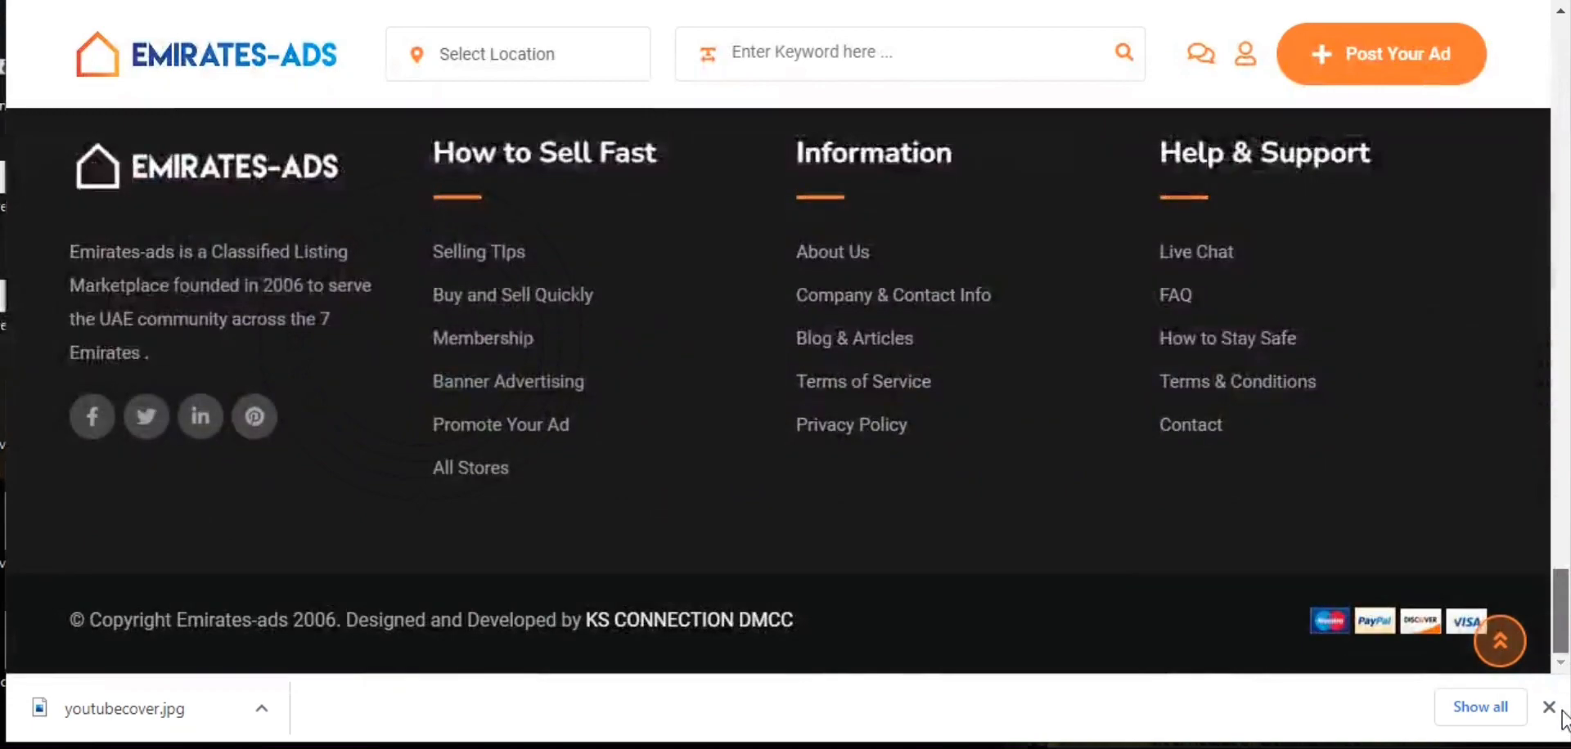
scroll(up, 3)
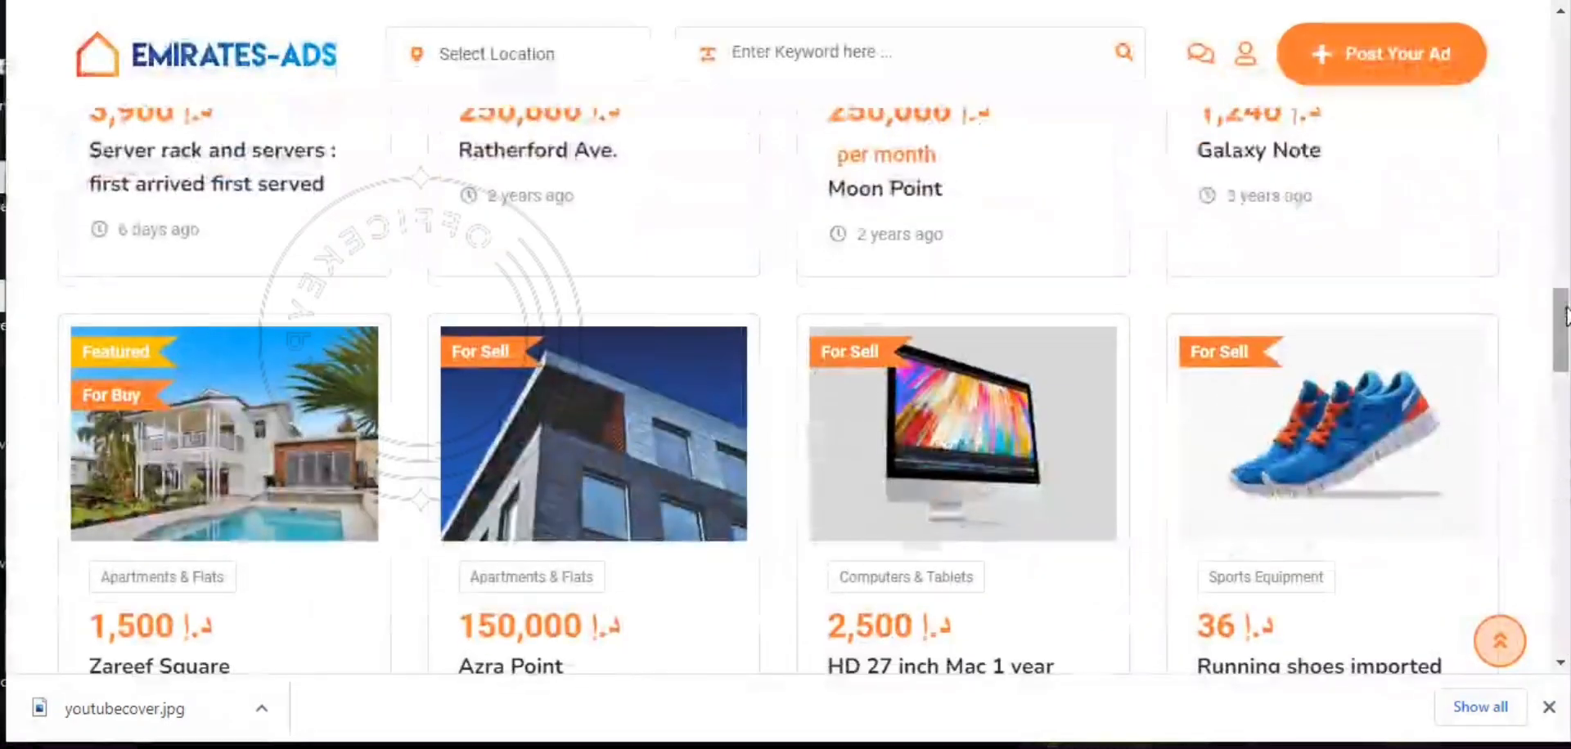
scroll(up, 3)
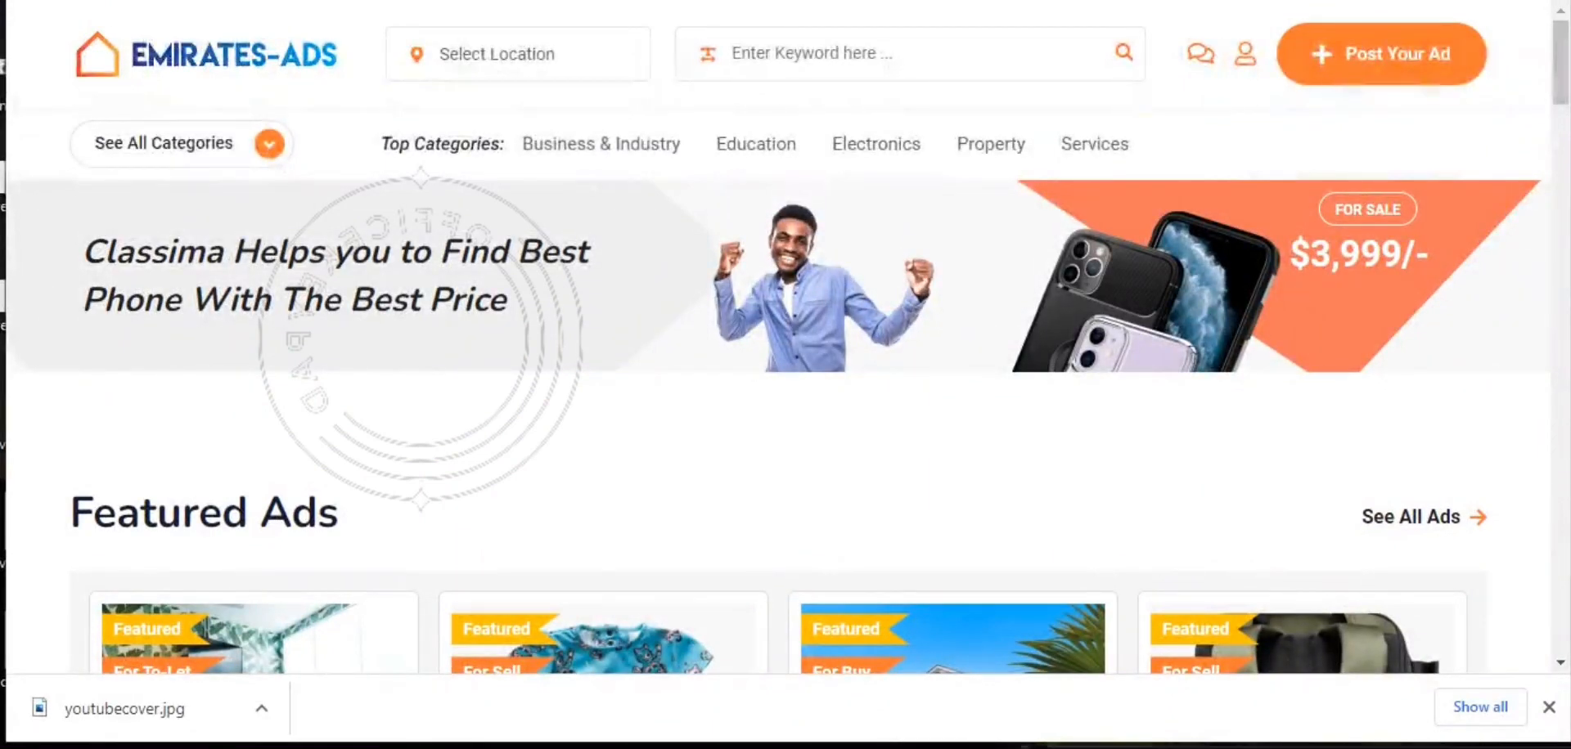
scroll(down, 3)
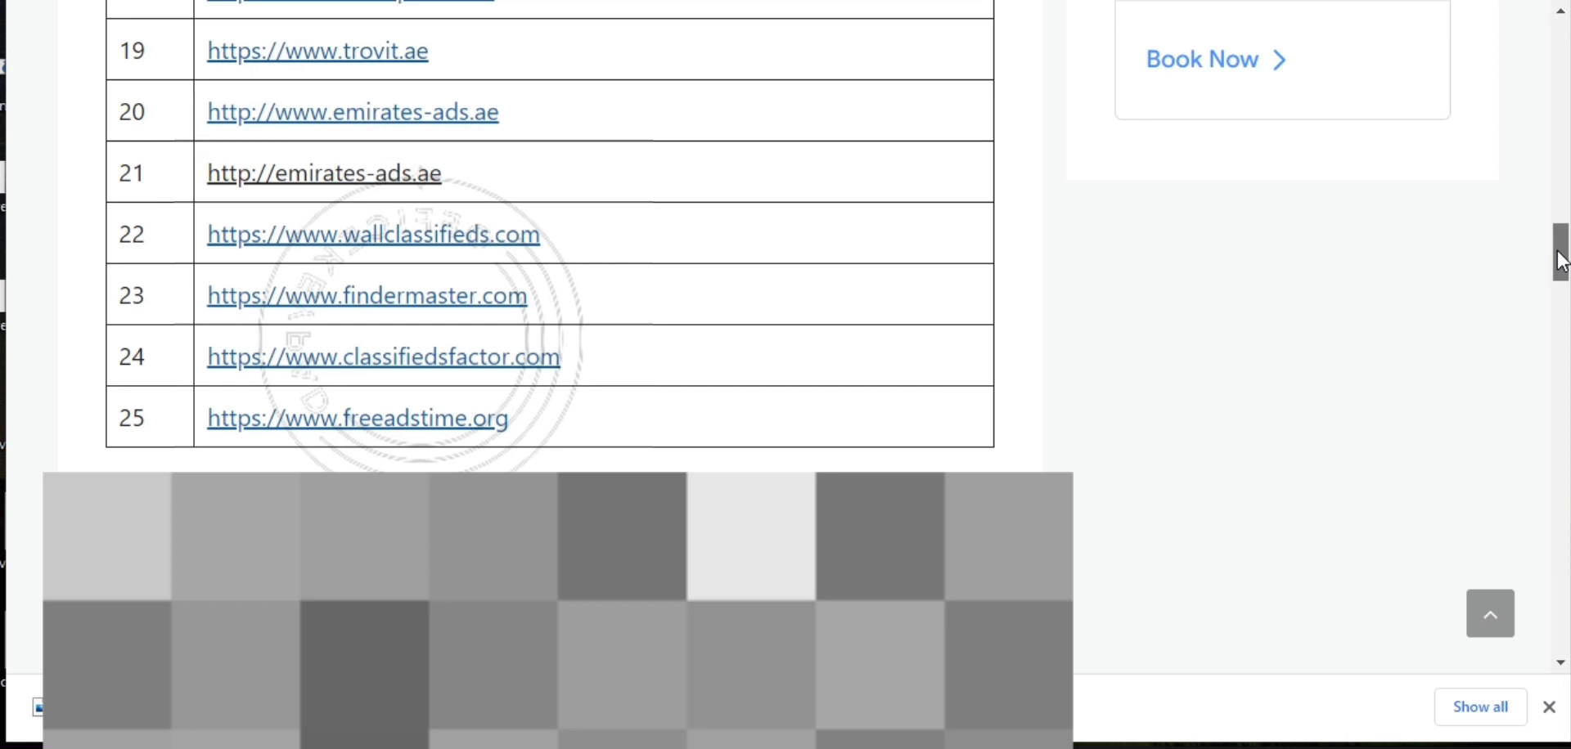